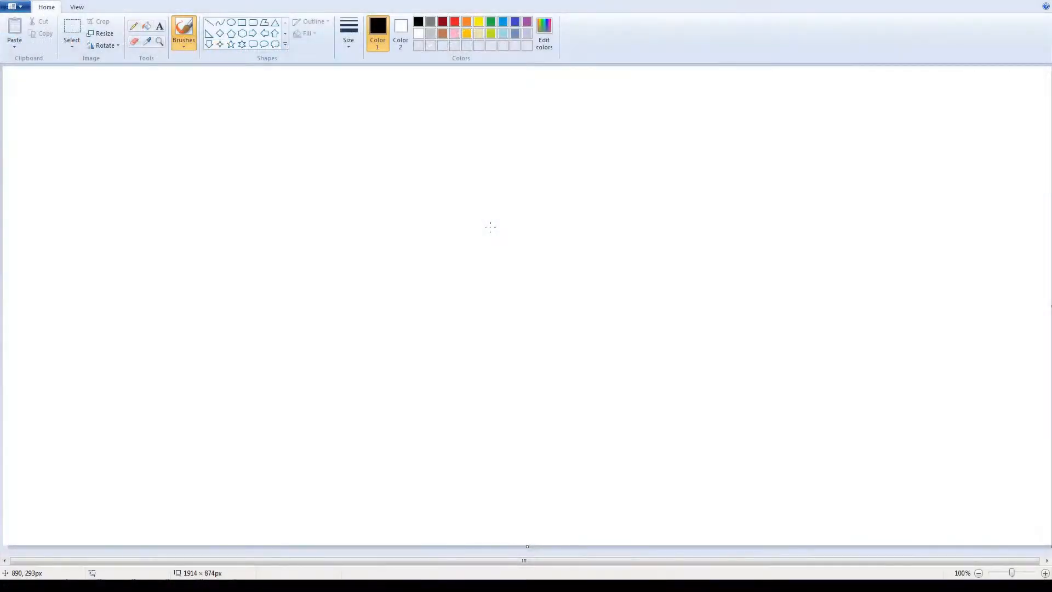
mouse_move(468, 308)
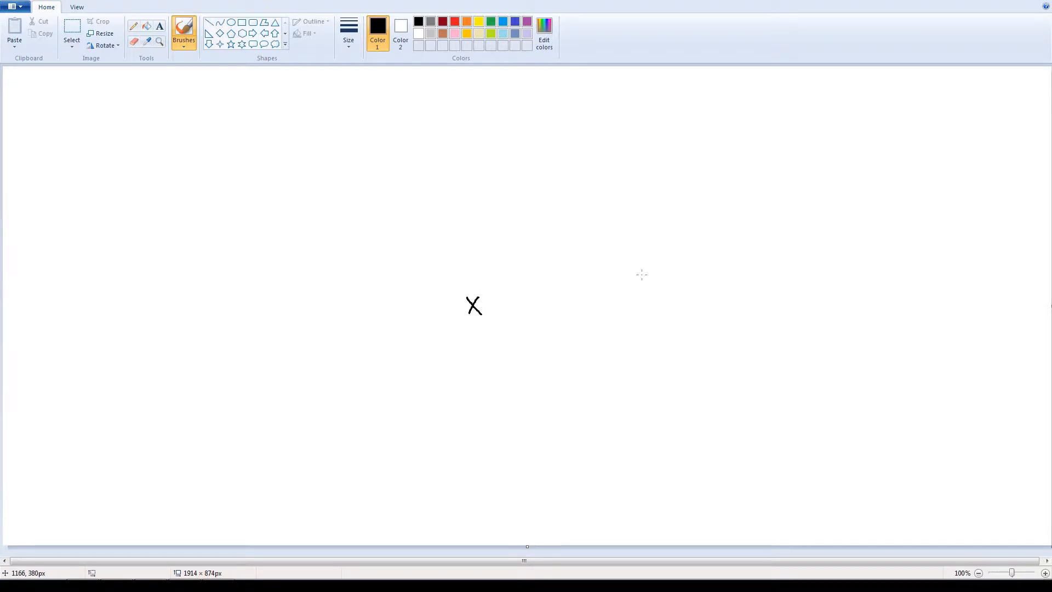
Draw the large X ship at upper right and a curved burn arrow from the central X.
drag(890, 124, 913, 158)
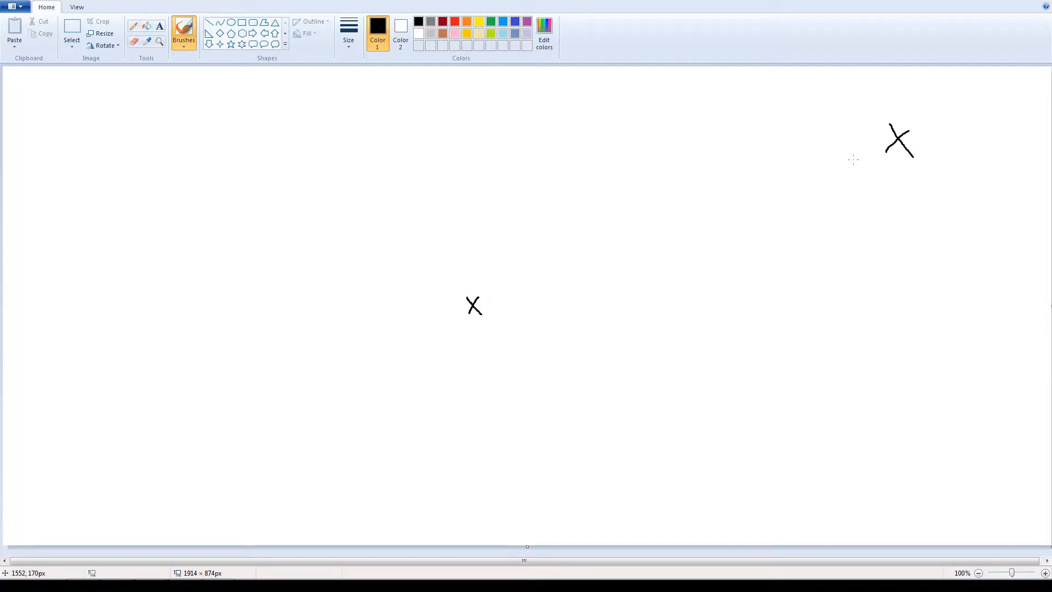
mouse_move(515, 303)
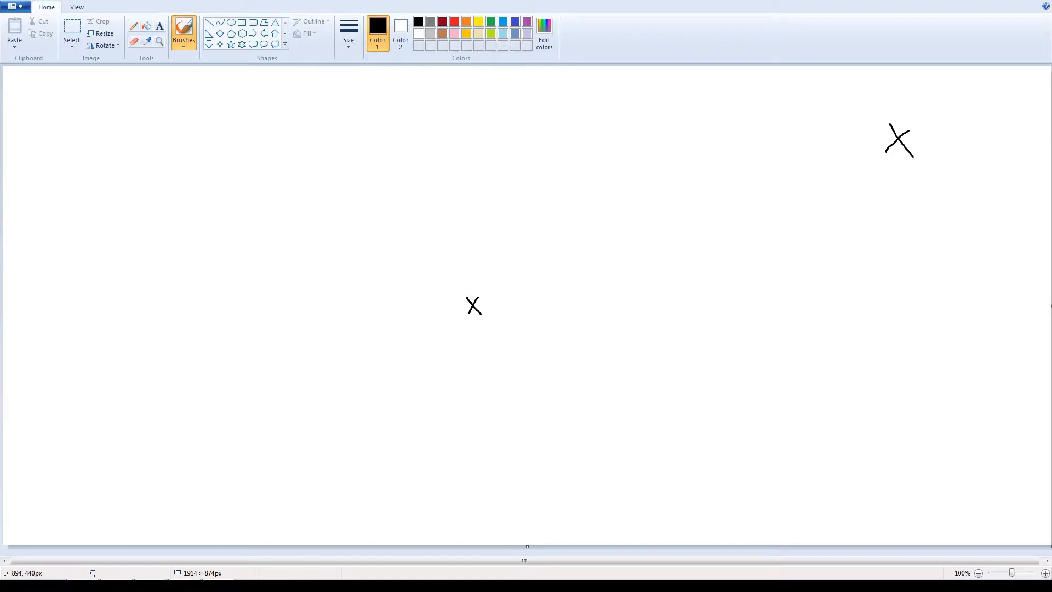
drag(490, 307, 684, 225)
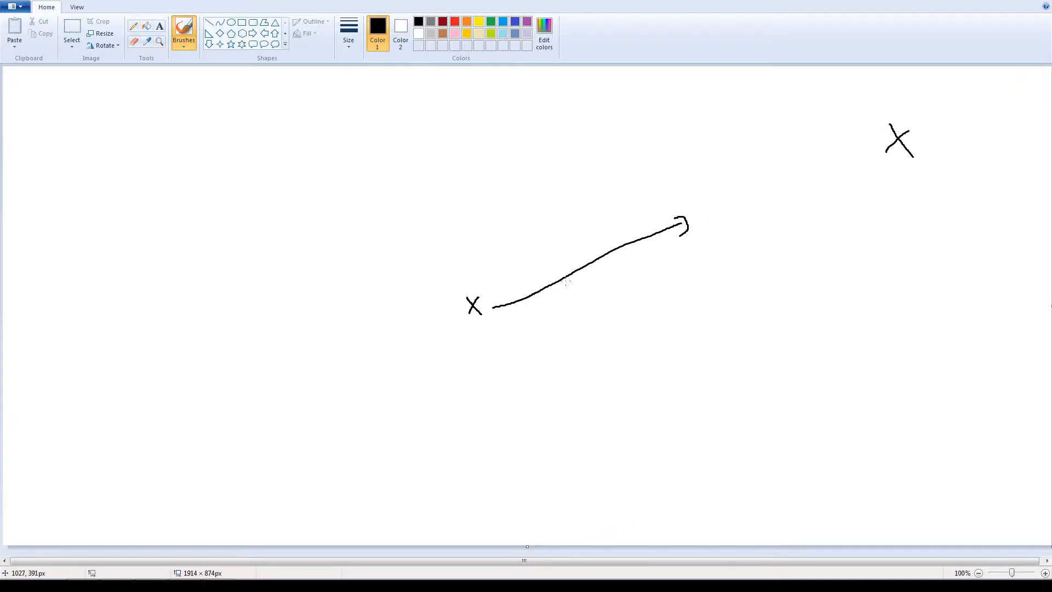
mouse_move(865, 166)
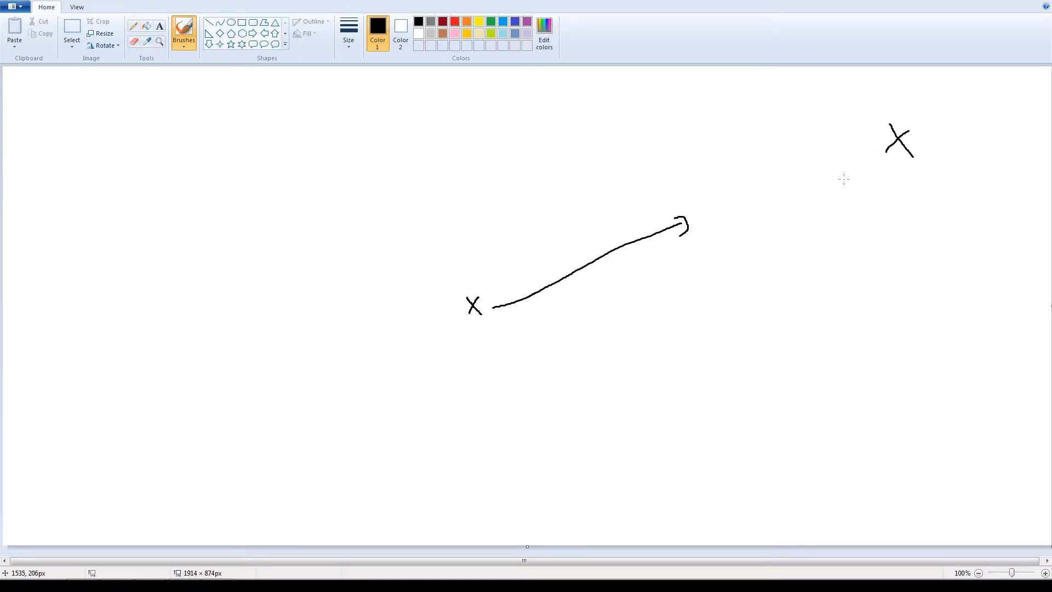
mouse_move(320, 311)
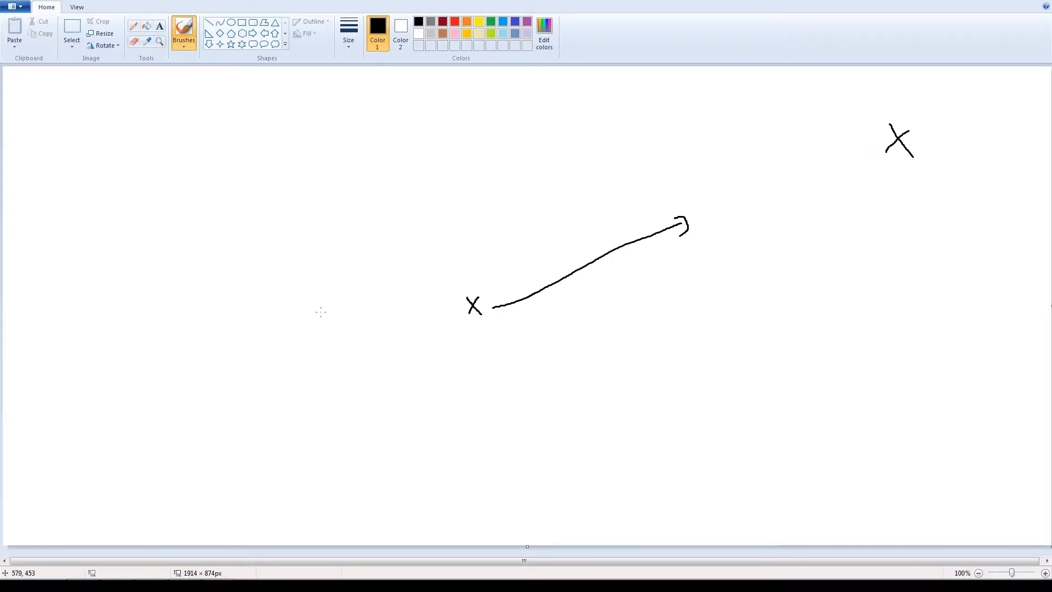
mouse_move(674, 188)
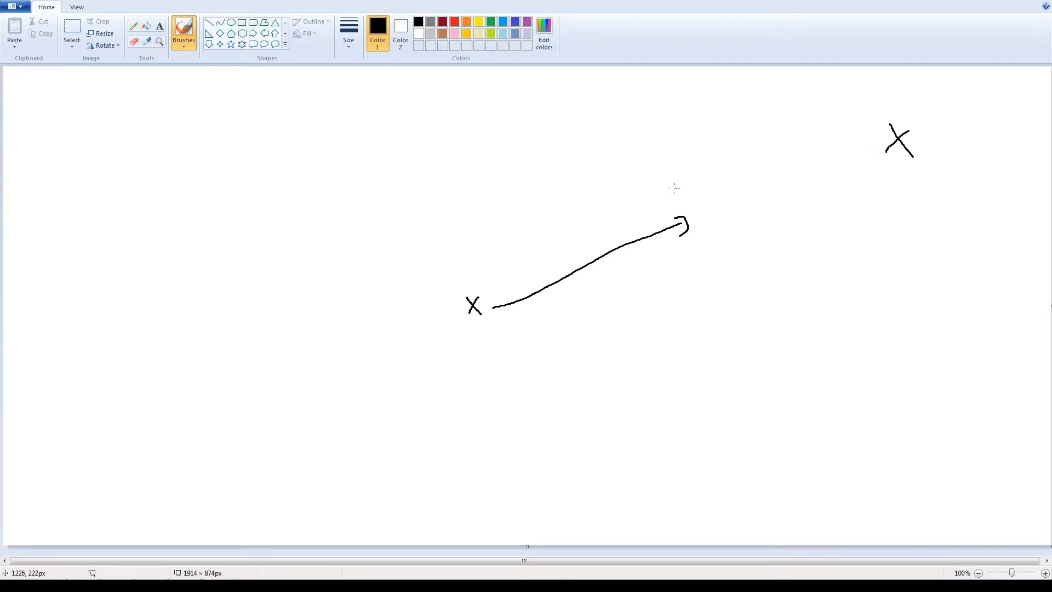
mouse_move(361, 371)
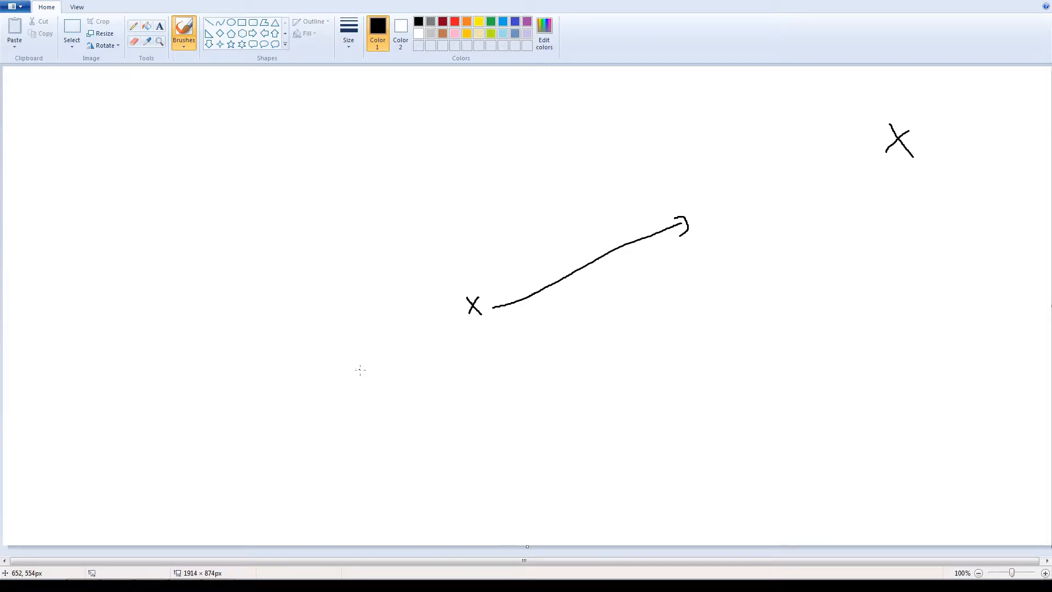
mouse_move(785, 223)
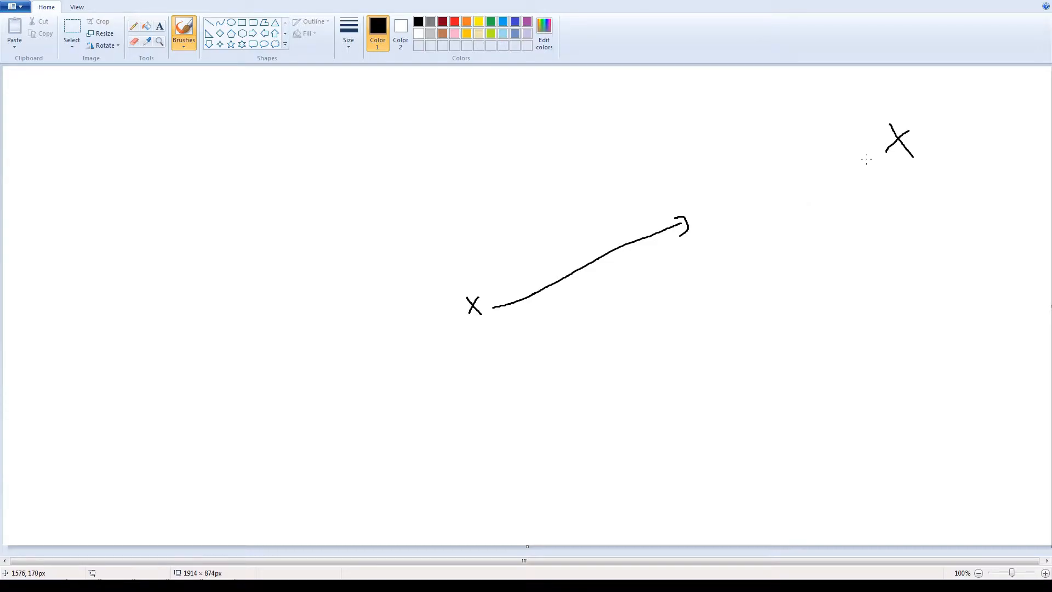
mouse_move(861, 161)
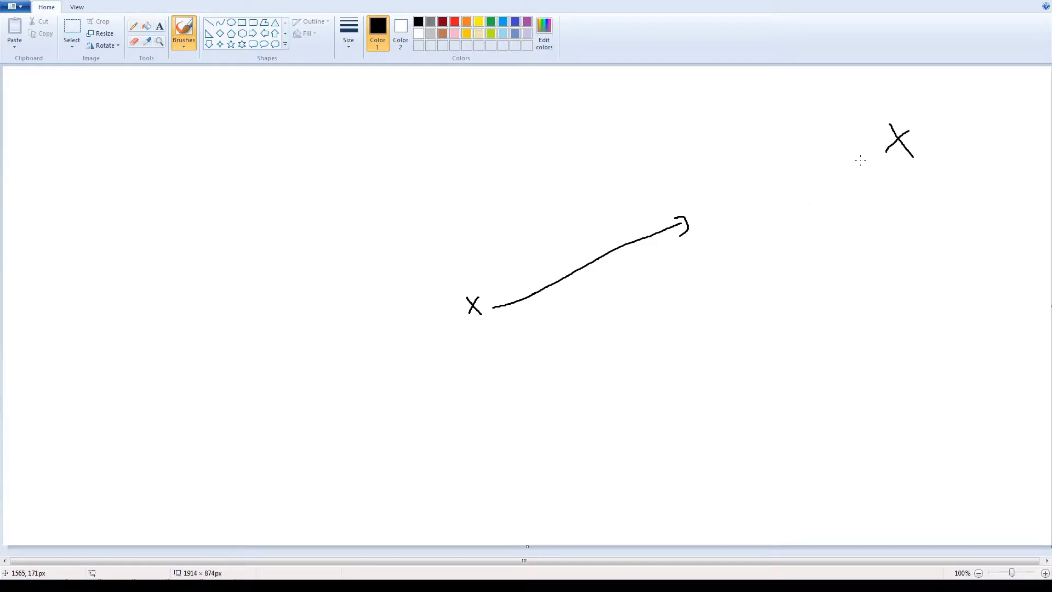
Sketch an orbit from the right X looping around the left, then undo it.
drag(661, 153, 862, 164)
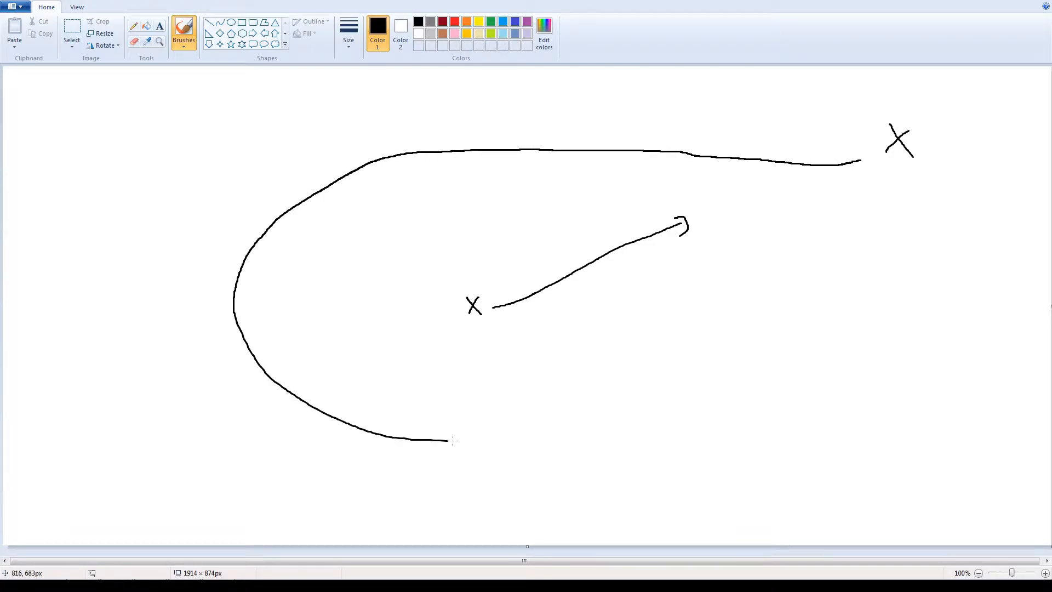
drag(449, 442, 755, 283)
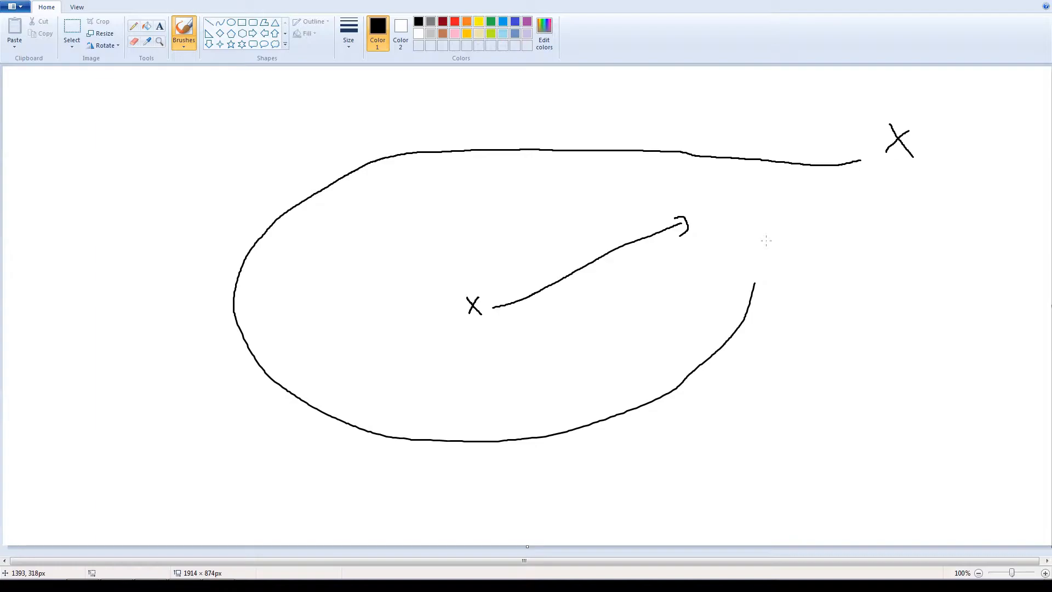
key(ctrl+z)
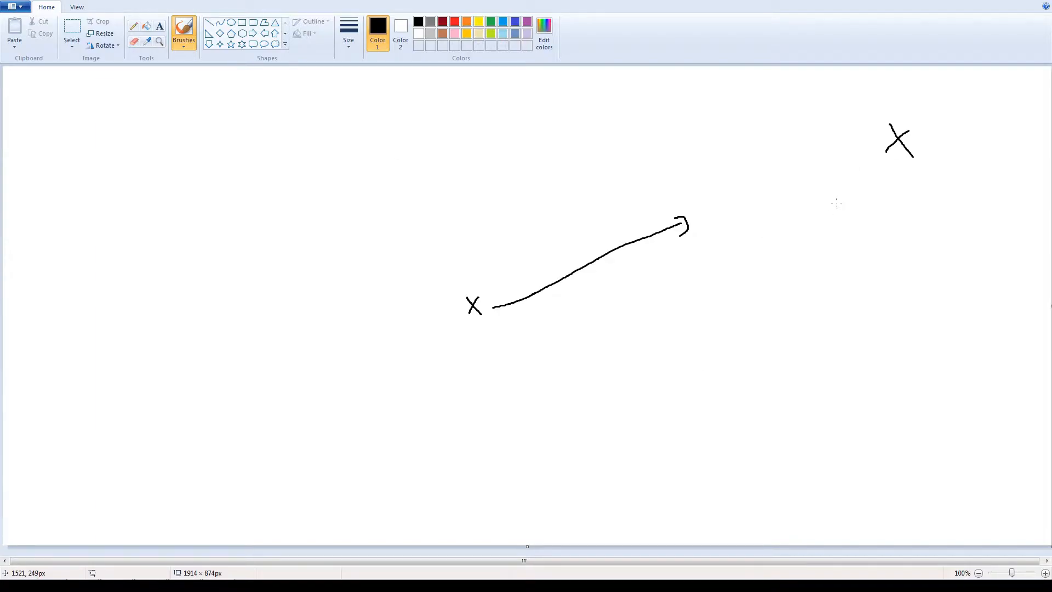
mouse_move(871, 158)
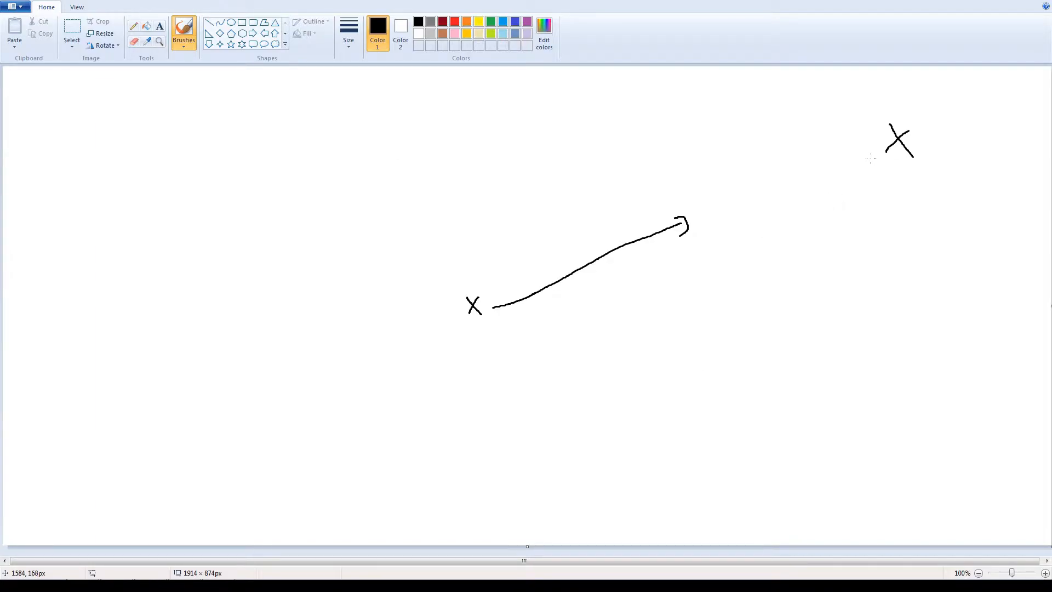
drag(724, 214, 886, 143)
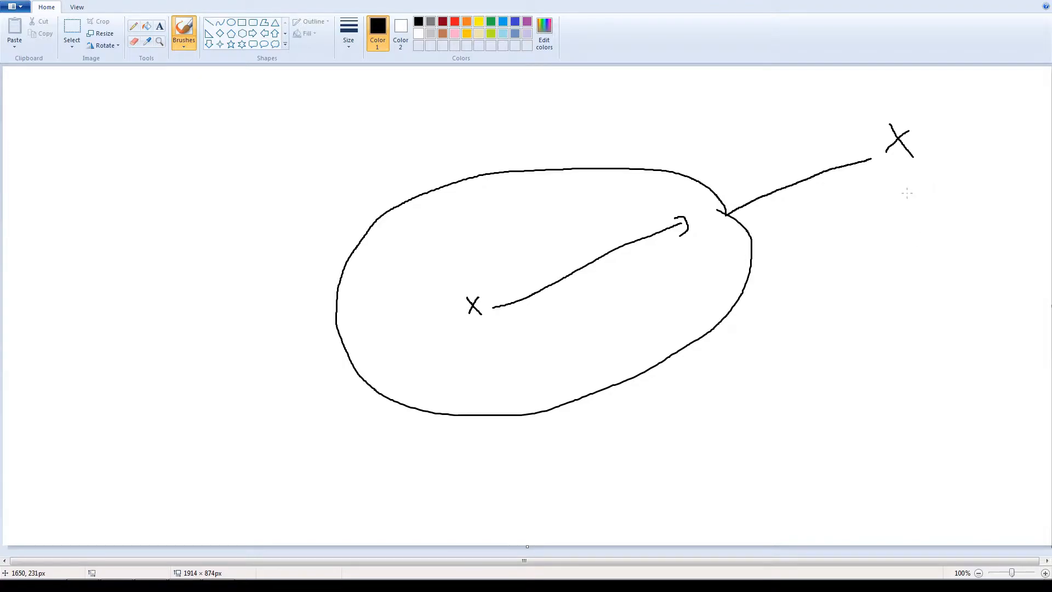
mouse_move(906, 199)
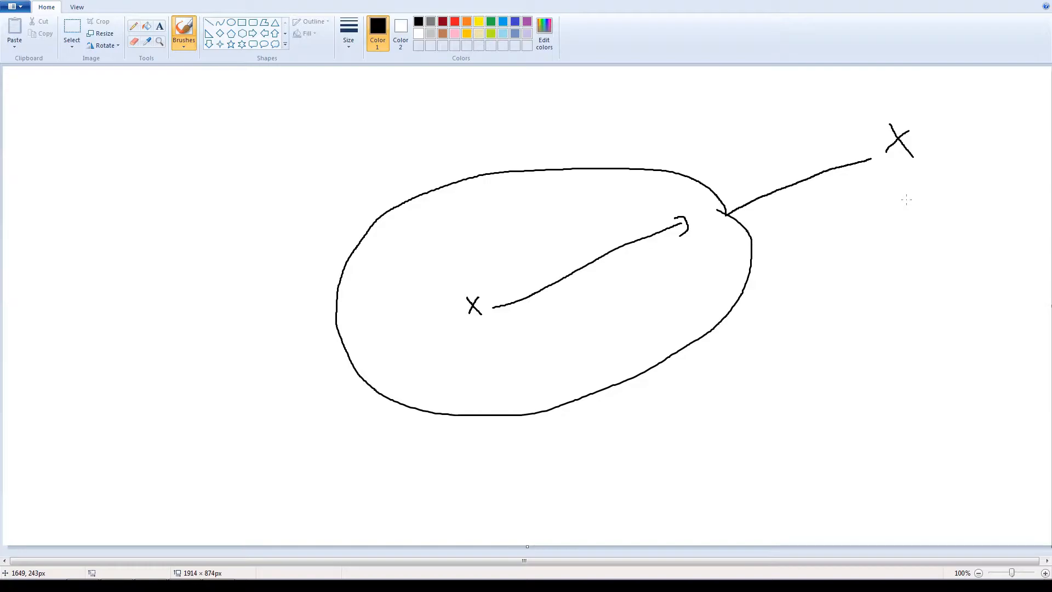
drag(715, 214, 872, 160)
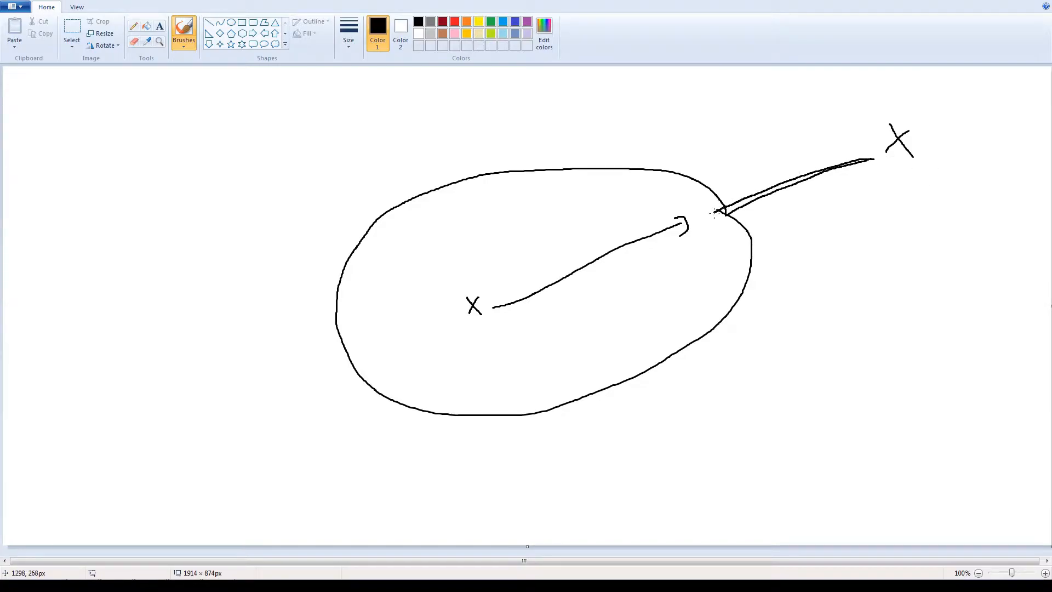
drag(714, 212, 866, 158)
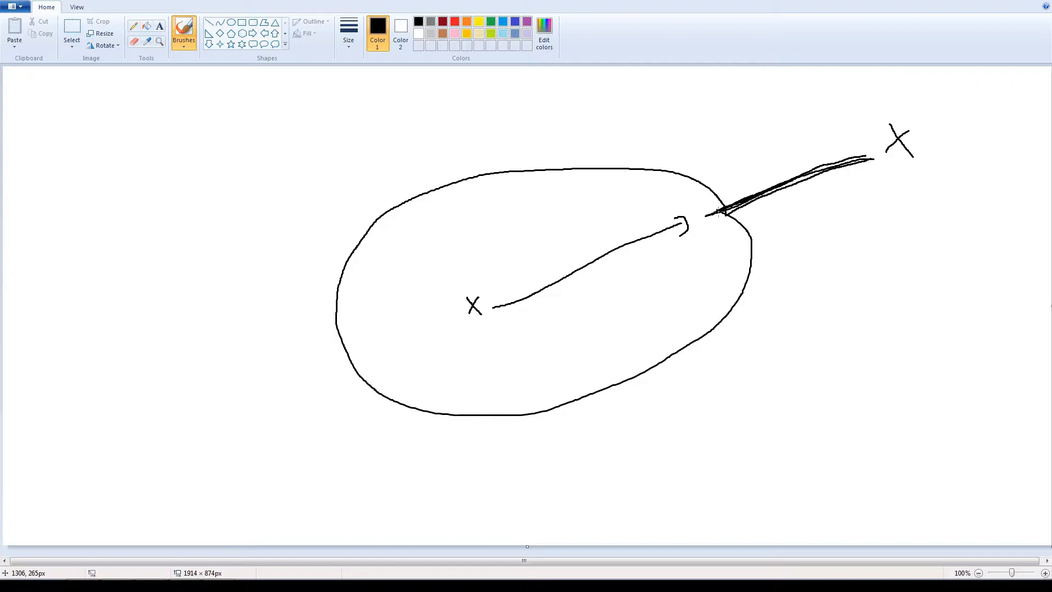
mouse_move(723, 314)
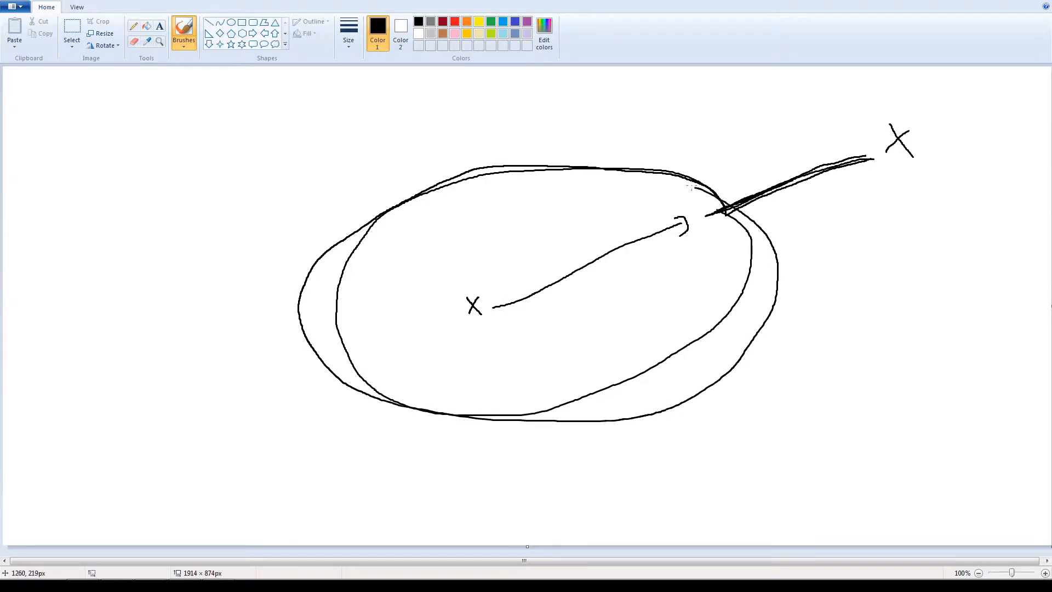
drag(459, 151, 708, 184)
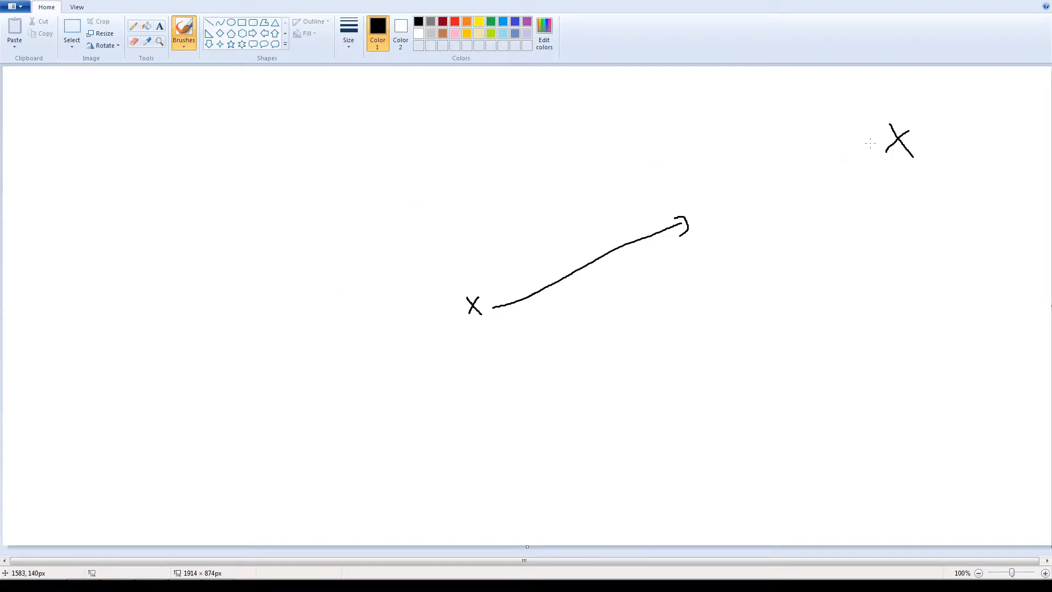
mouse_move(875, 142)
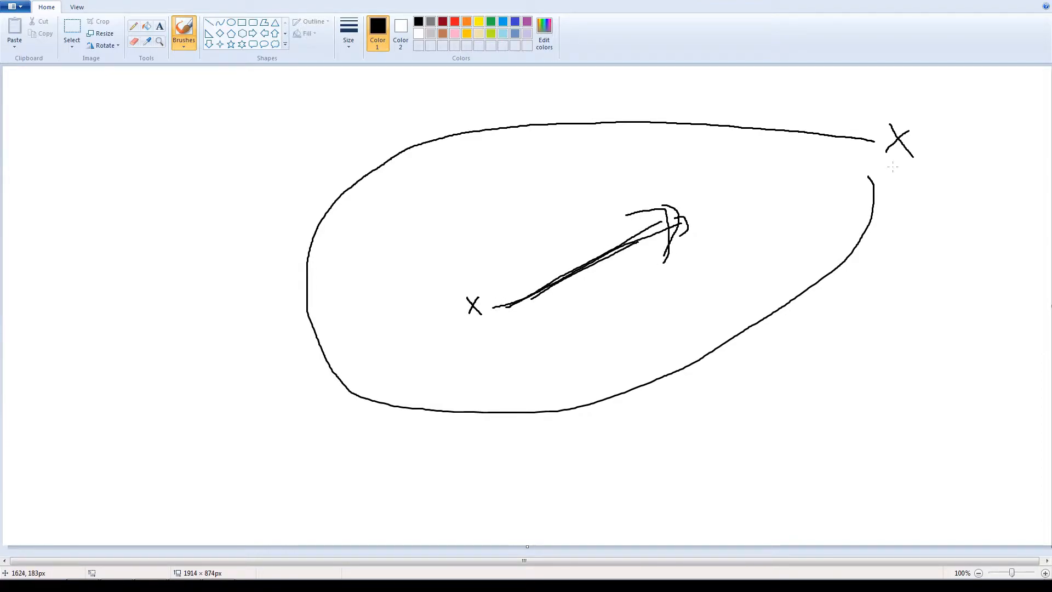
mouse_move(800, 216)
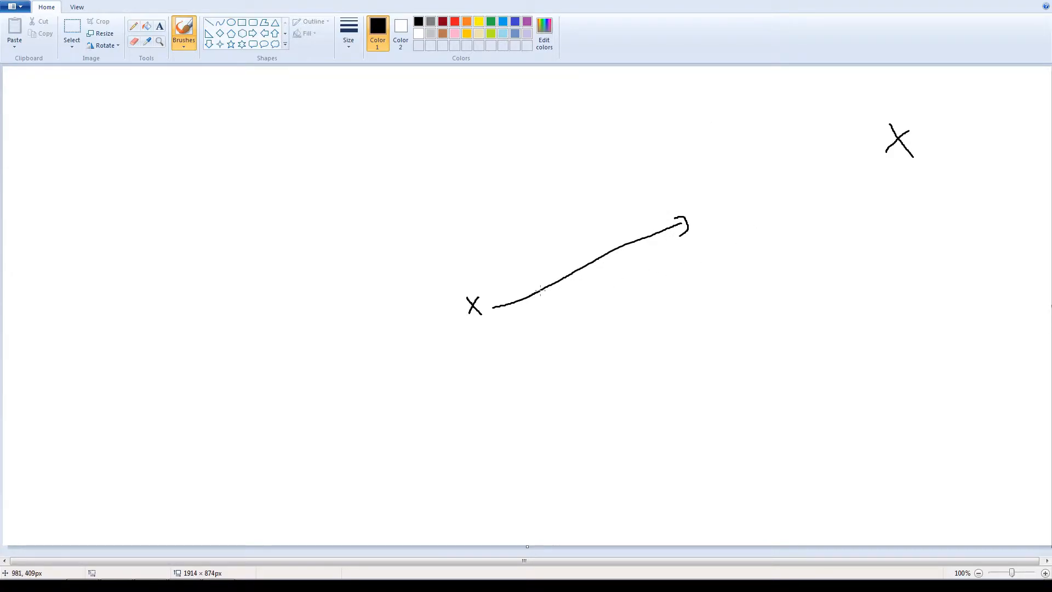
mouse_move(838, 159)
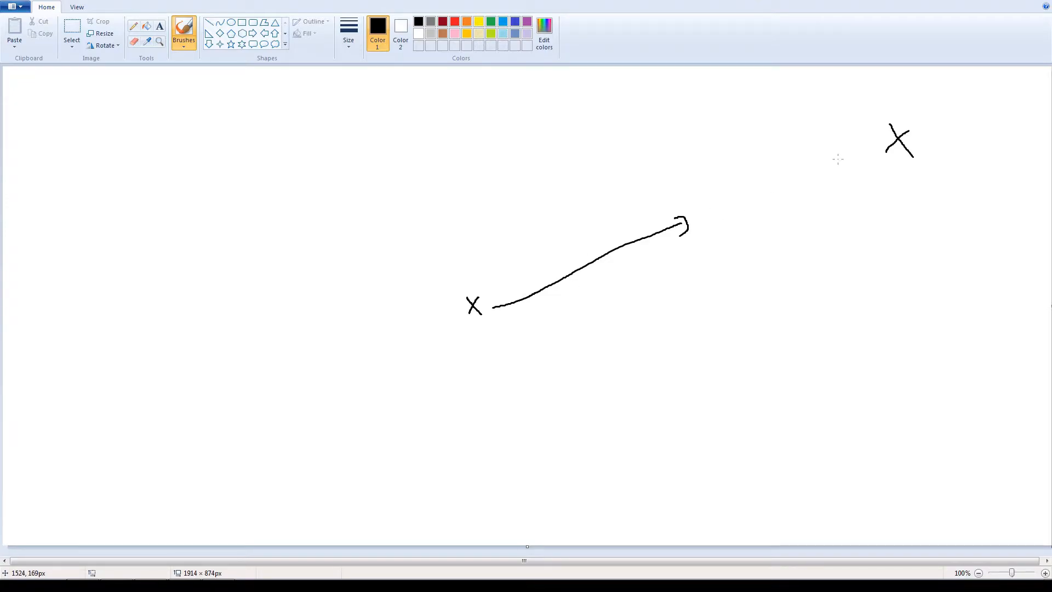
mouse_move(842, 145)
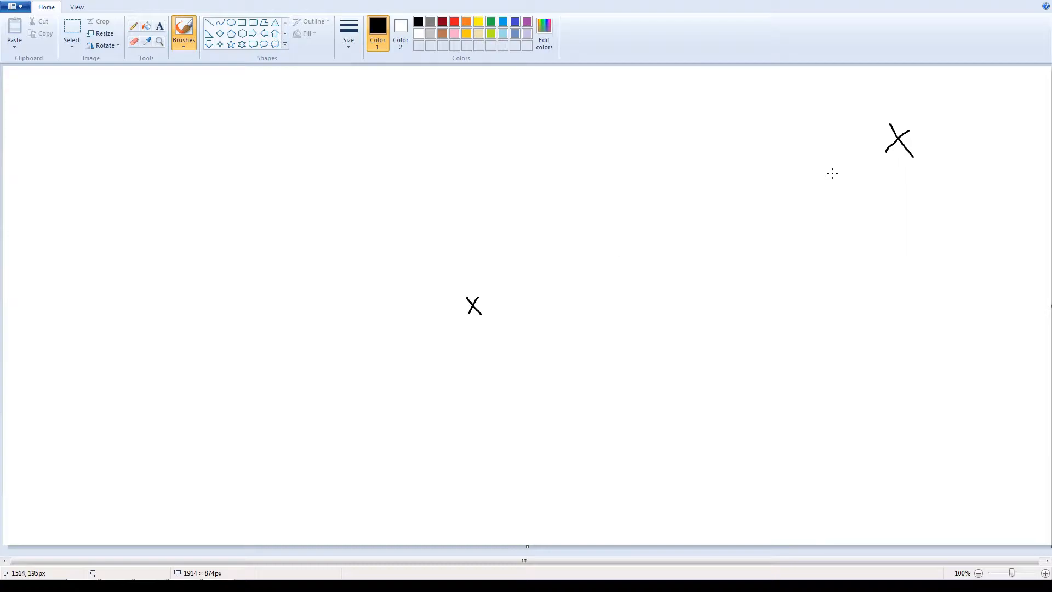
mouse_move(868, 157)
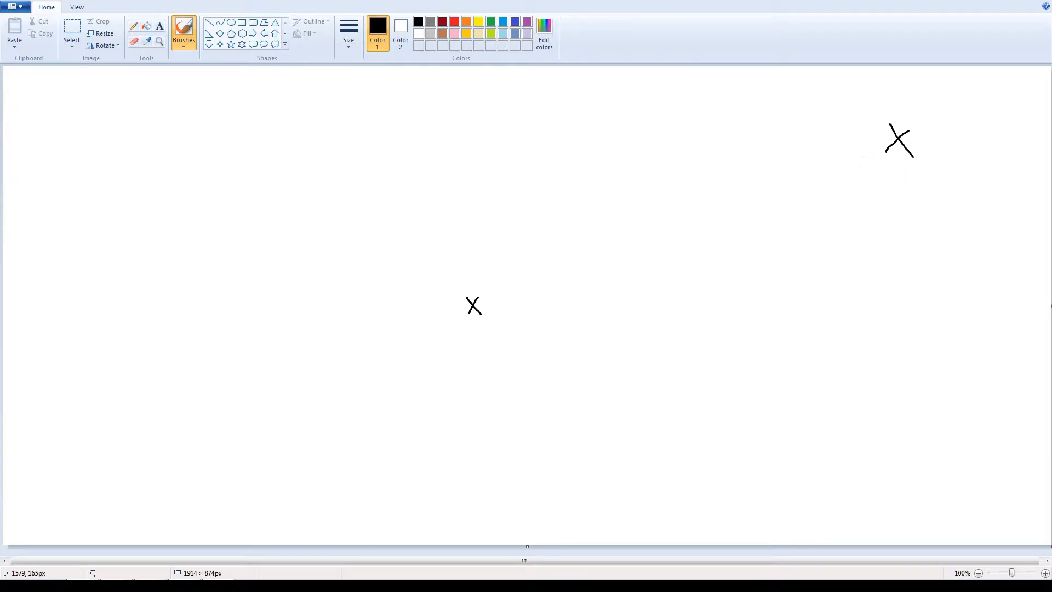
mouse_move(868, 157)
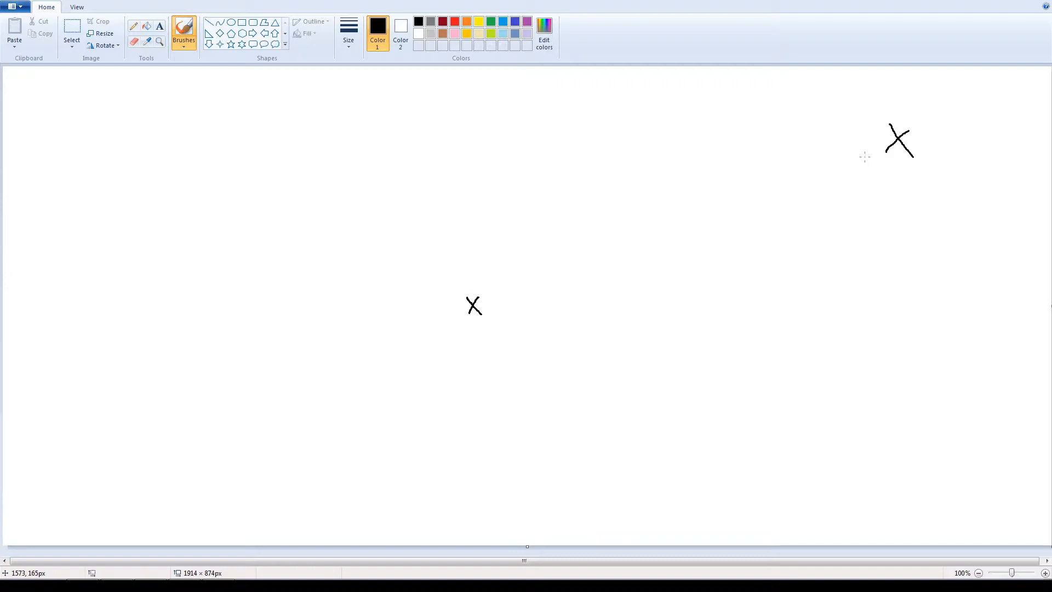
mouse_move(857, 165)
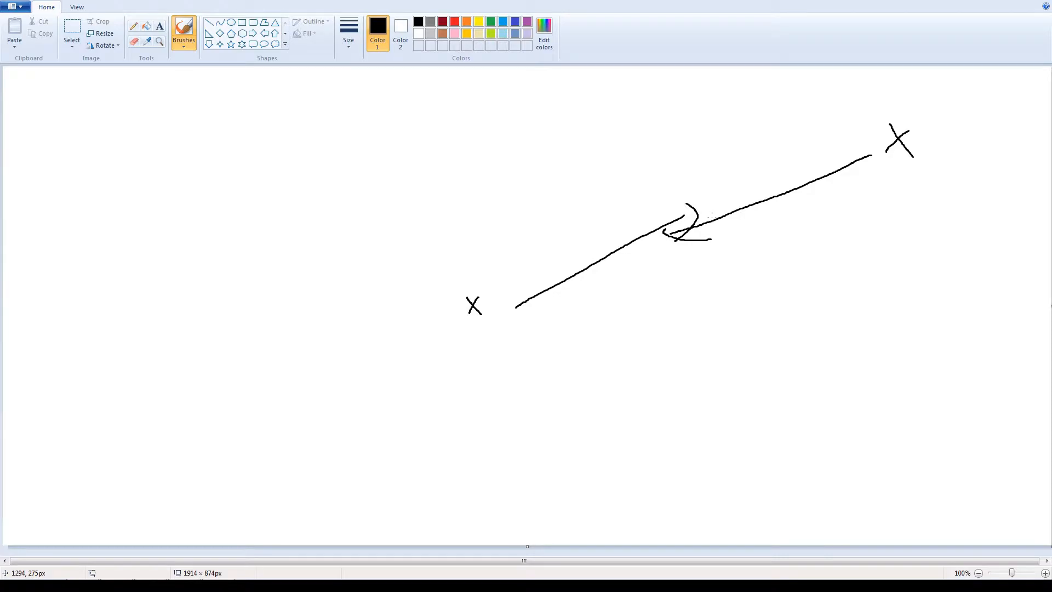
mouse_move(505, 302)
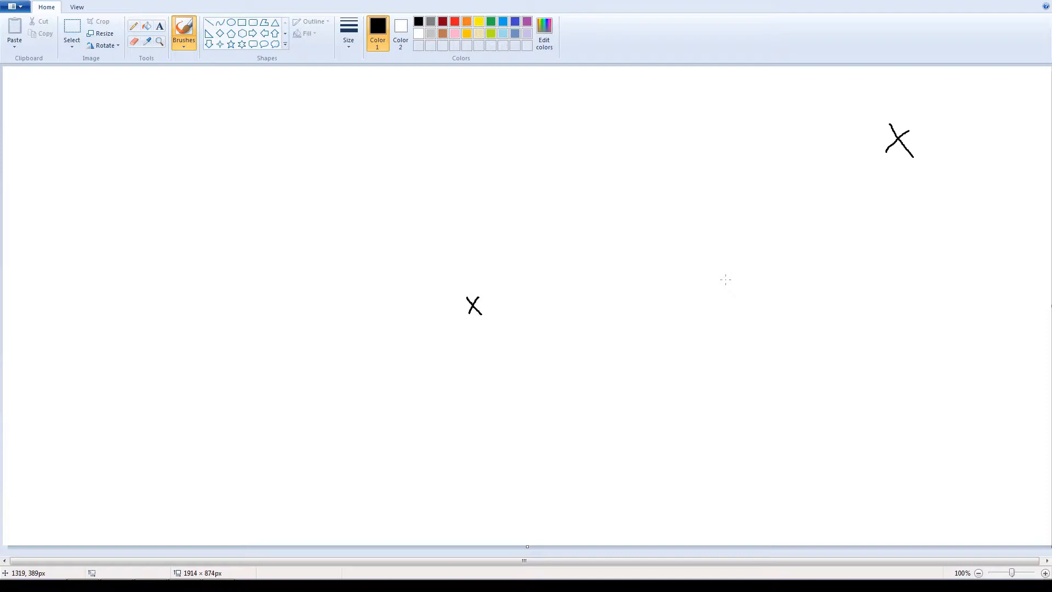
mouse_move(611, 286)
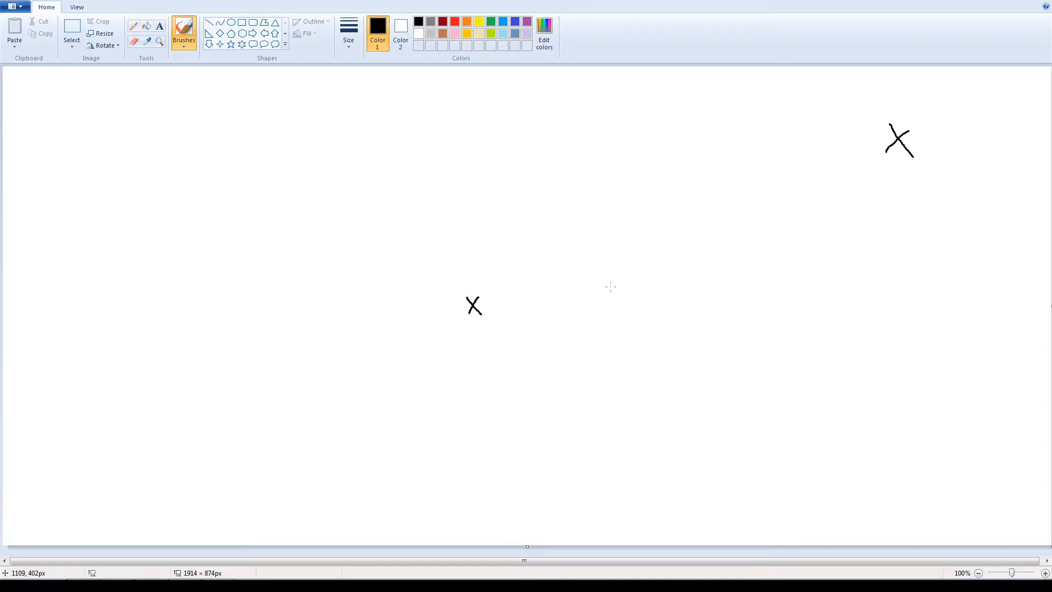
Brush over the connecting arrows between the central X and the upper-right X.
drag(513, 304, 638, 249)
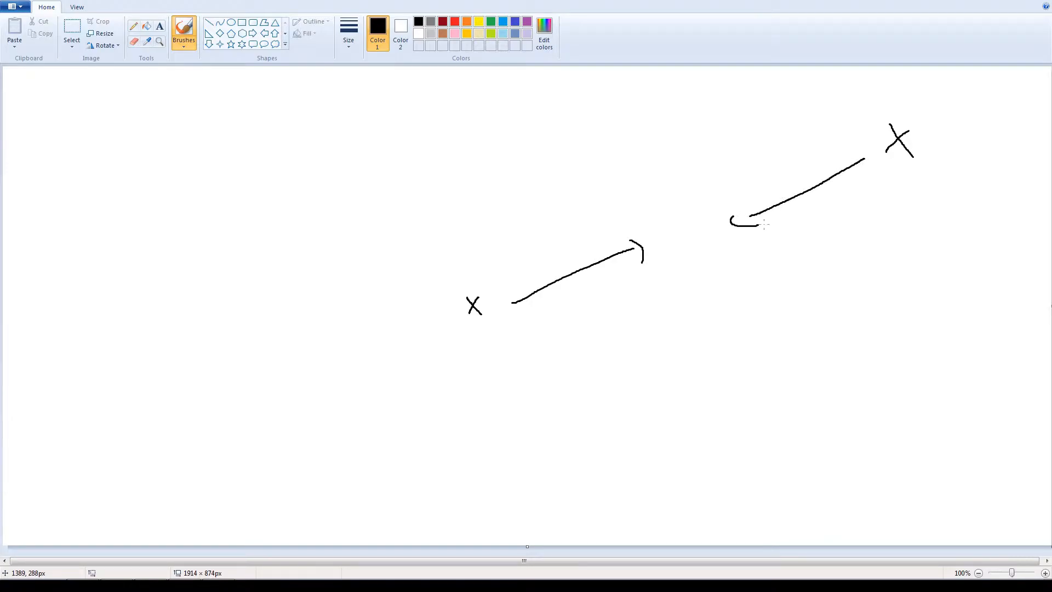
drag(731, 221, 731, 252)
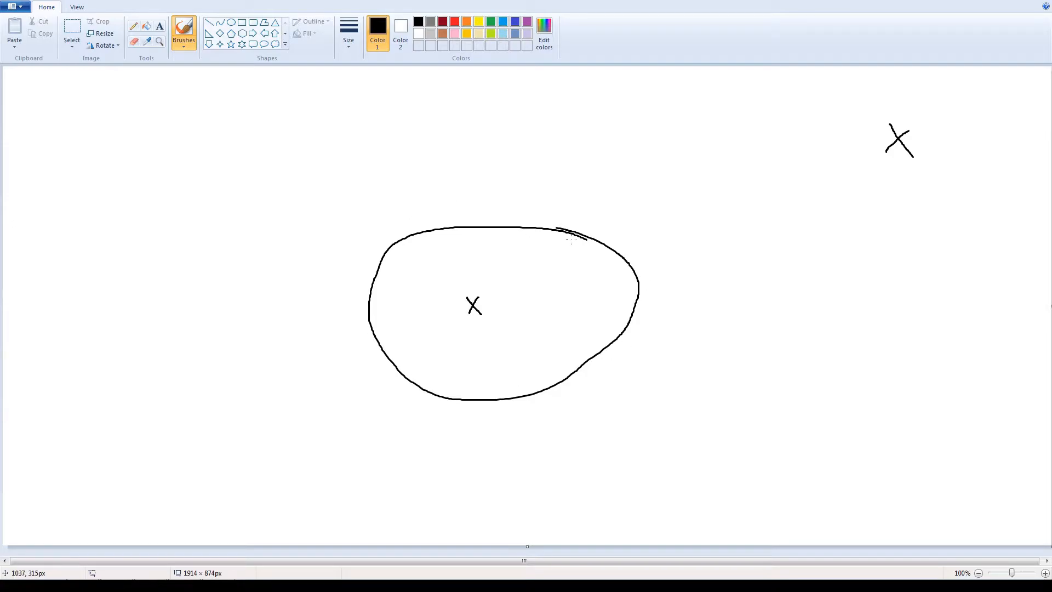
mouse_move(381, 238)
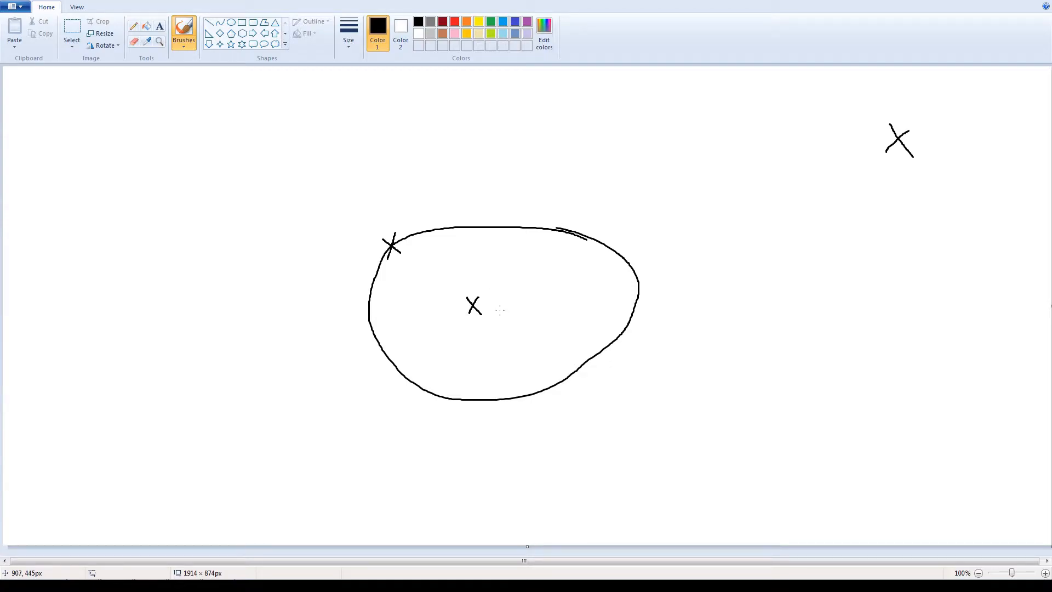
mouse_move(475, 229)
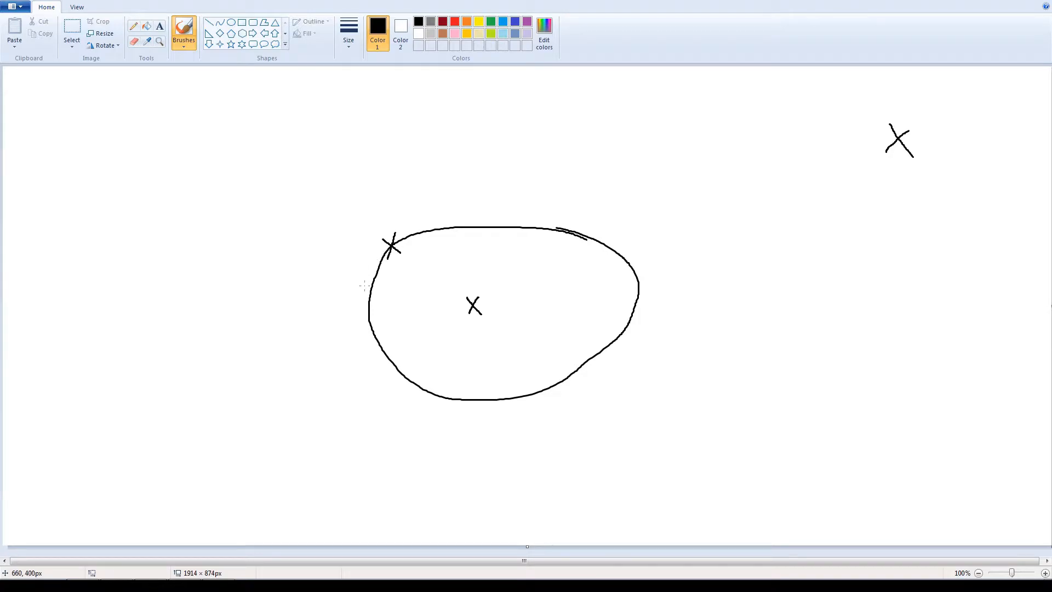
Draw a wider path outside the orbit's left side and along its bottom.
drag(368, 268, 499, 405)
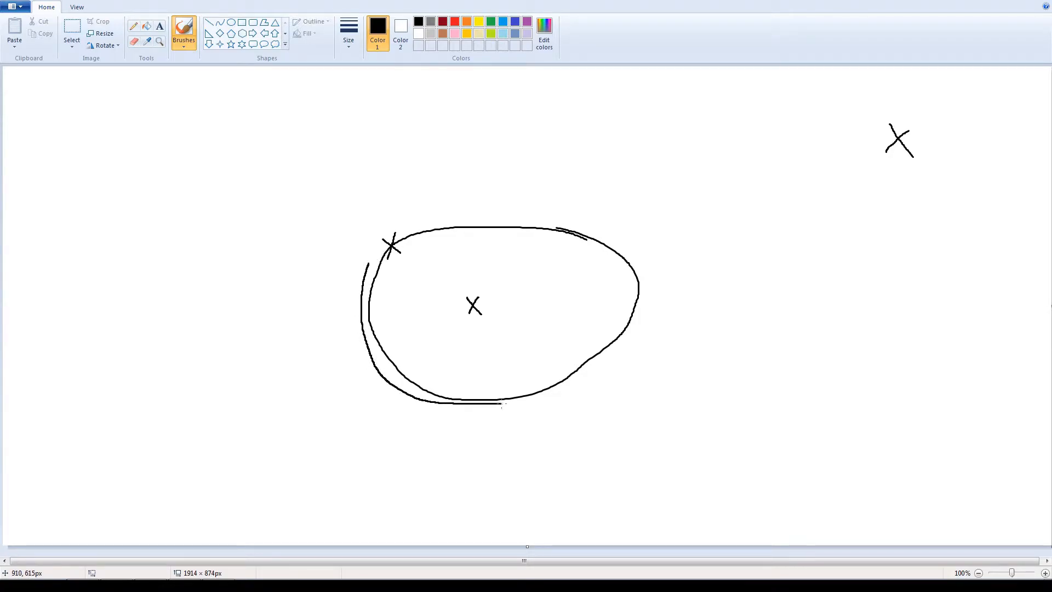
drag(500, 403, 598, 388)
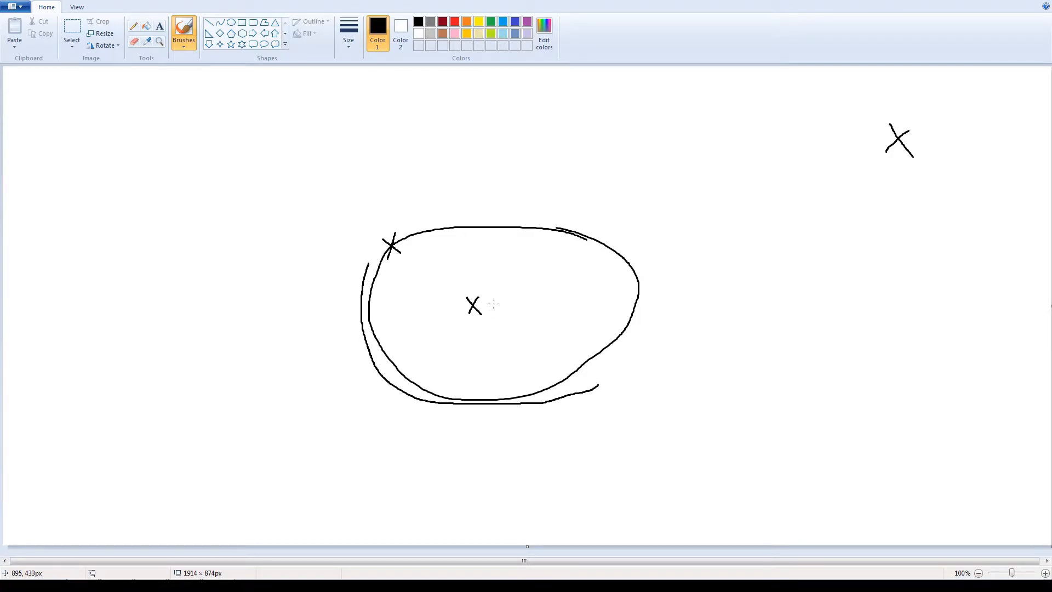
Draw a burn arrow with arrowhead from the central X and circle the ship on the orbit.
drag(480, 298, 513, 255)
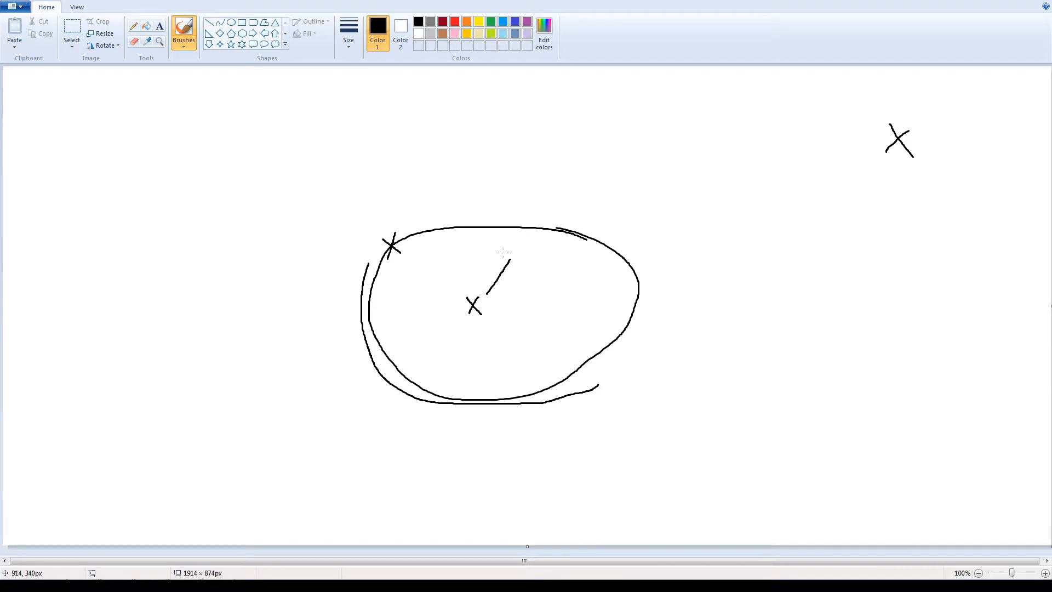
drag(477, 306, 513, 252)
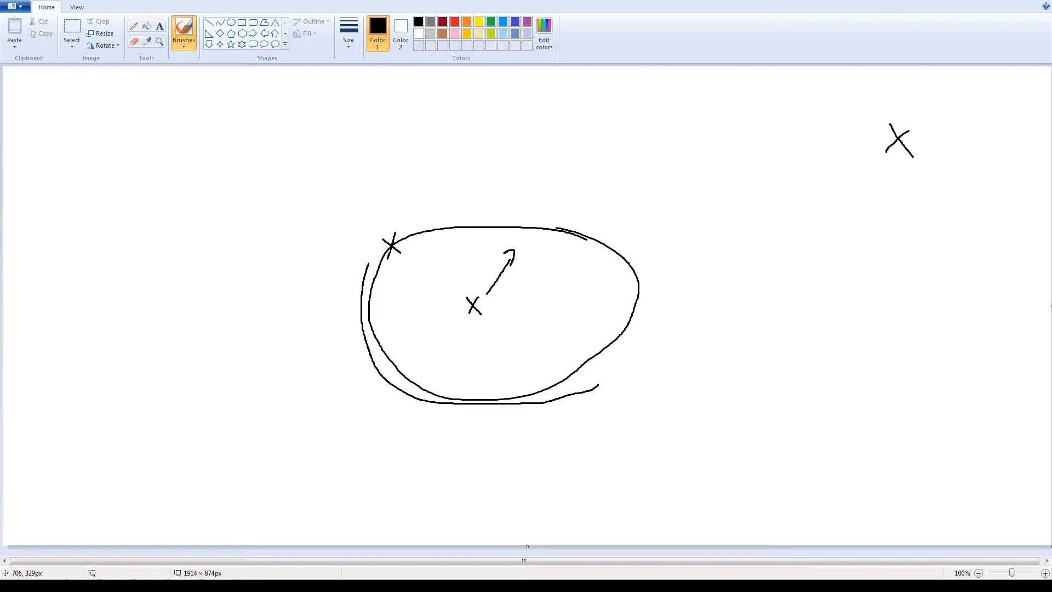
drag(382, 232, 405, 259)
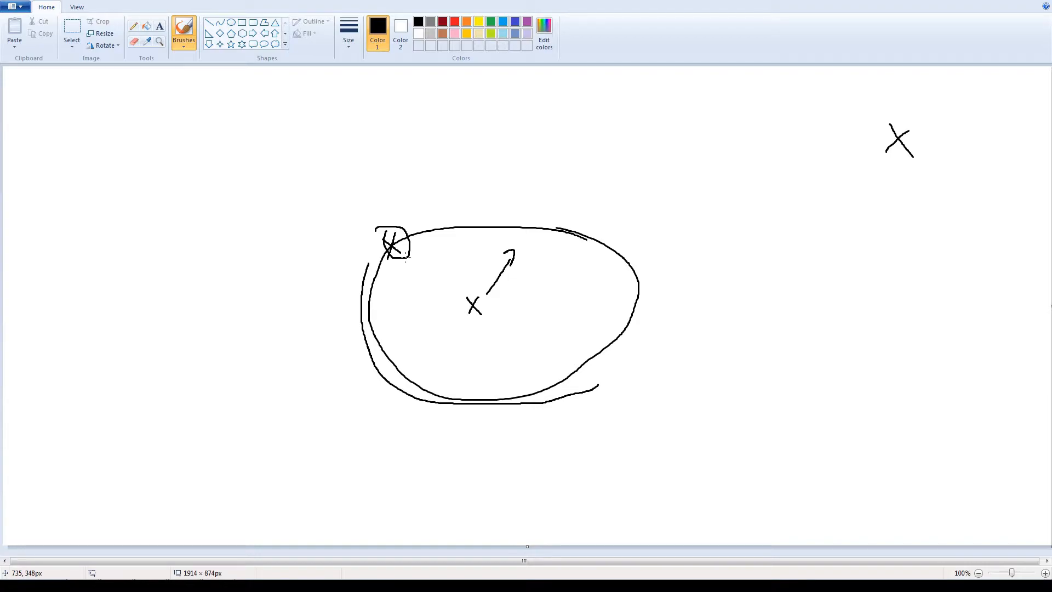
mouse_move(401, 255)
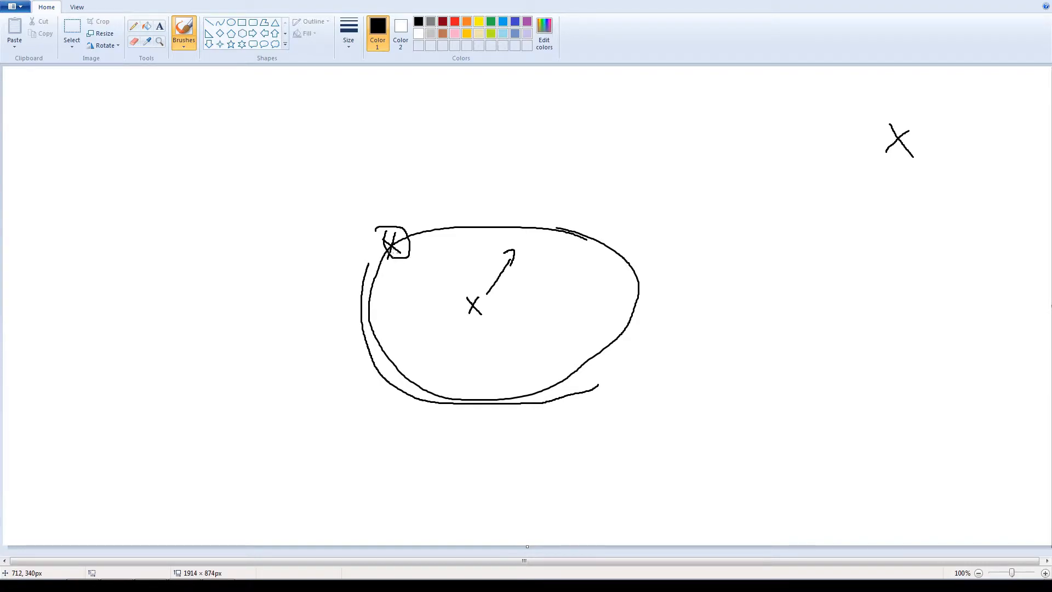
Trace a path hugging the orbit's left side curving back to centre, with an arrow heading up out of the orbit.
drag(381, 253, 371, 335)
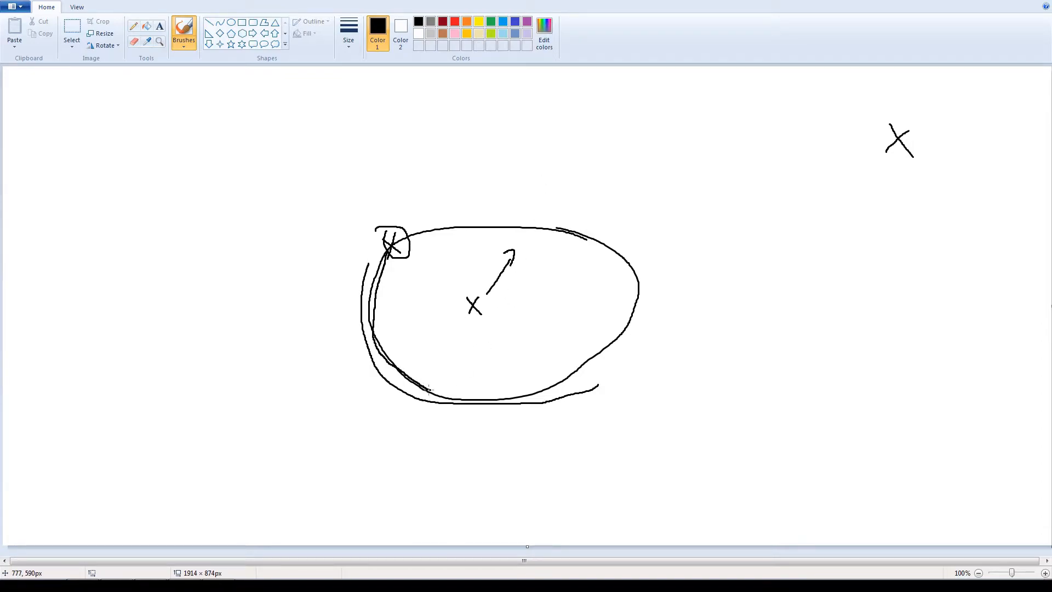
drag(429, 391, 488, 367)
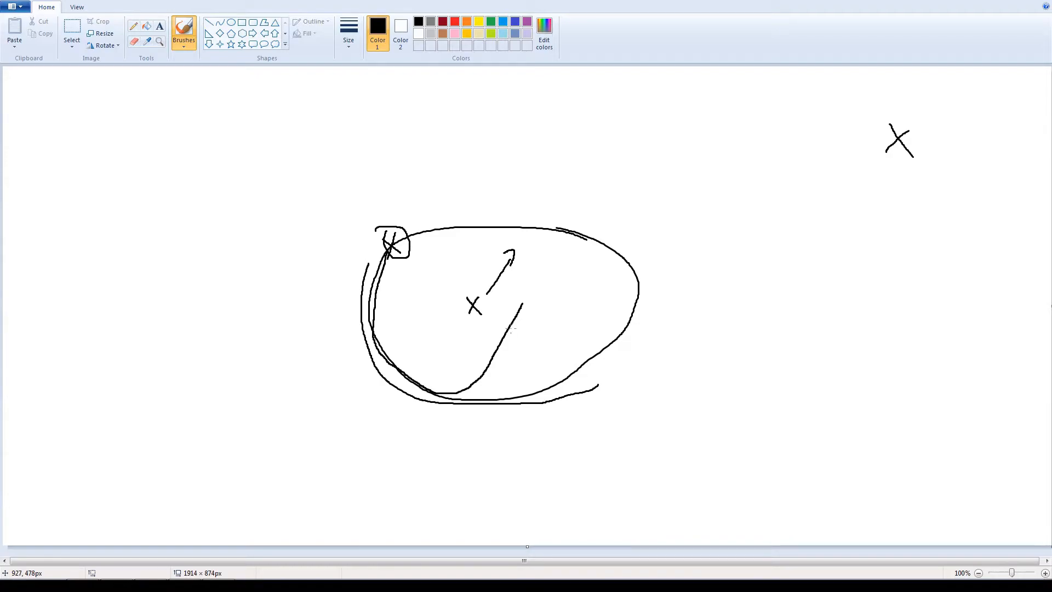
mouse_move(609, 309)
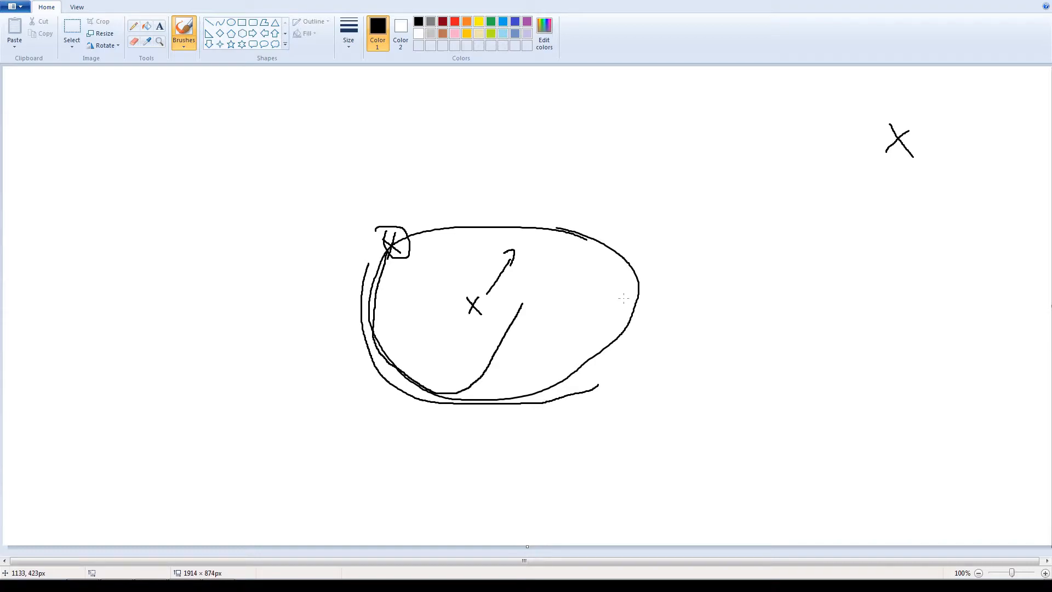
mouse_move(522, 263)
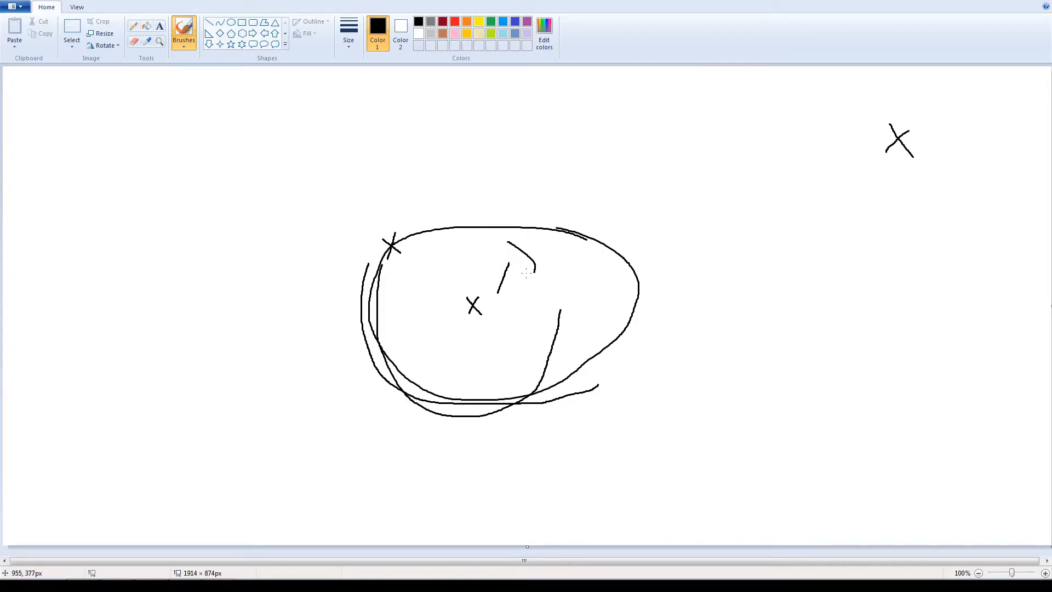
drag(519, 168, 504, 224)
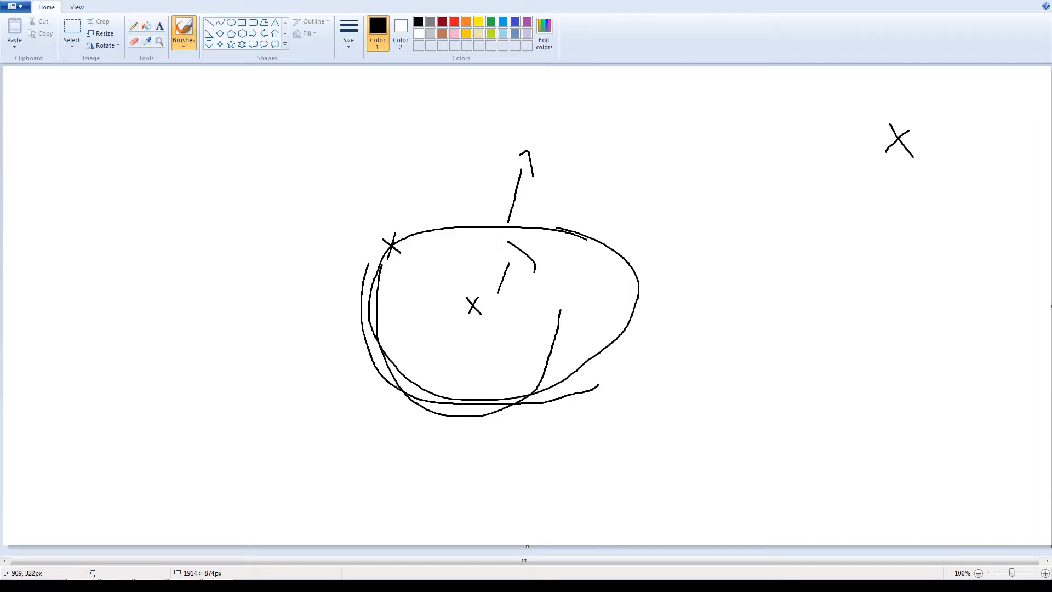
drag(566, 268, 560, 316)
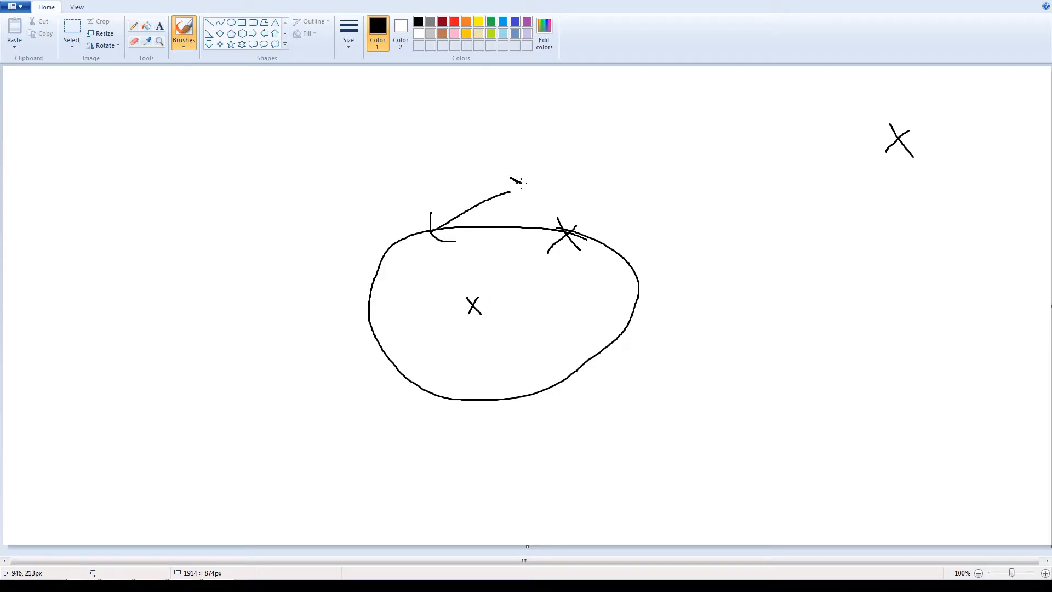
Mark a target ship X above the orbit and draw an intercept path rising over the top down to it.
drag(507, 190, 516, 178)
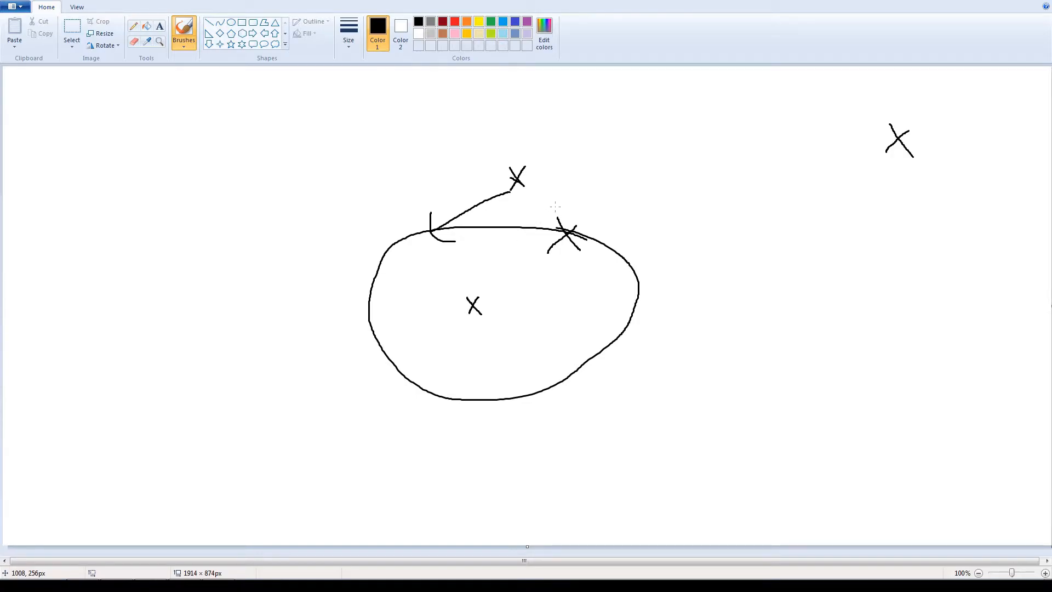
drag(534, 103, 553, 208)
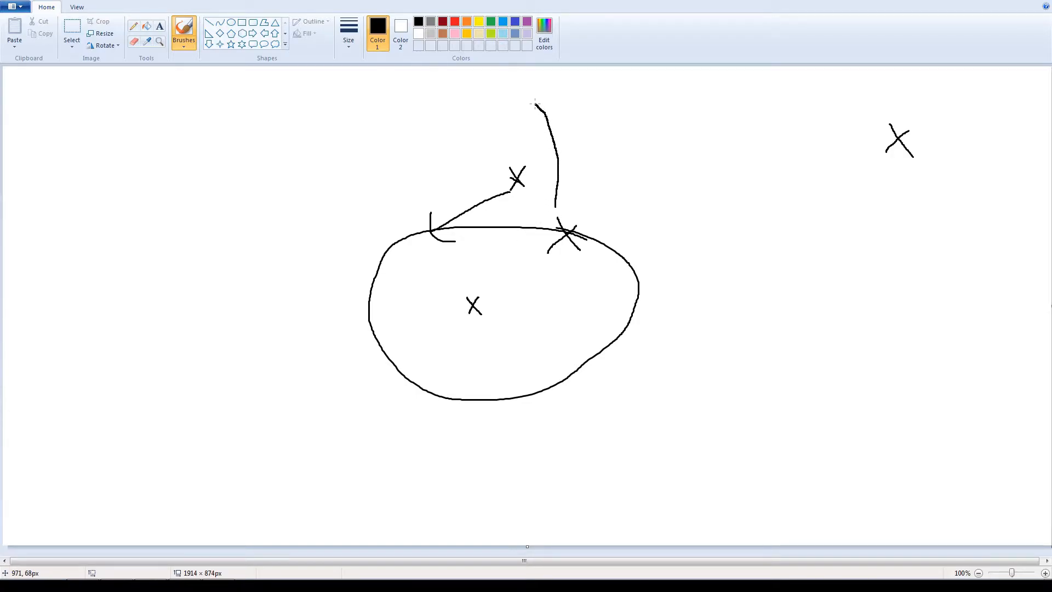
drag(534, 105, 486, 120)
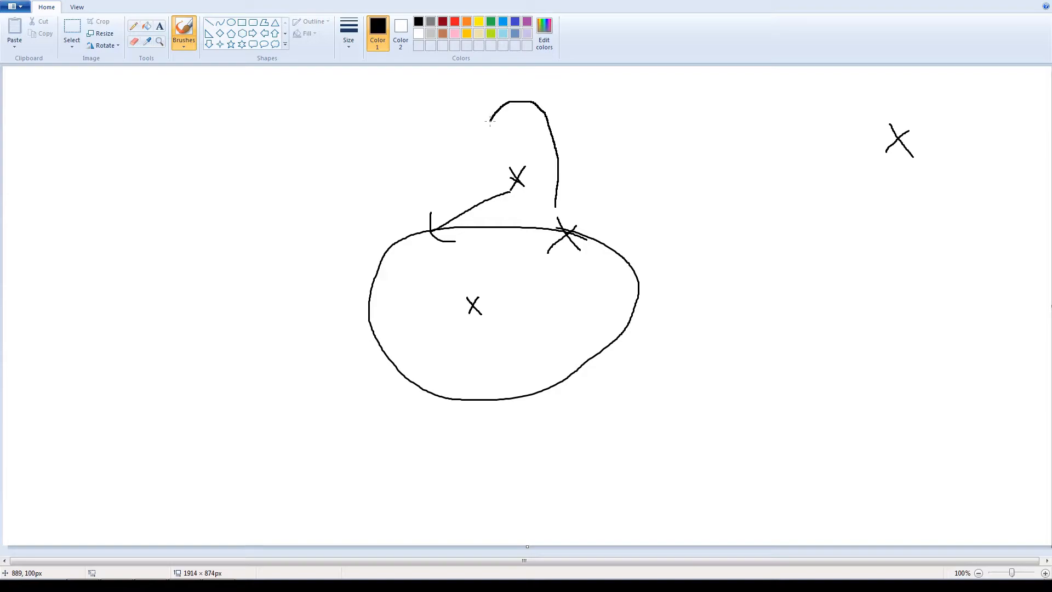
drag(487, 120, 484, 156)
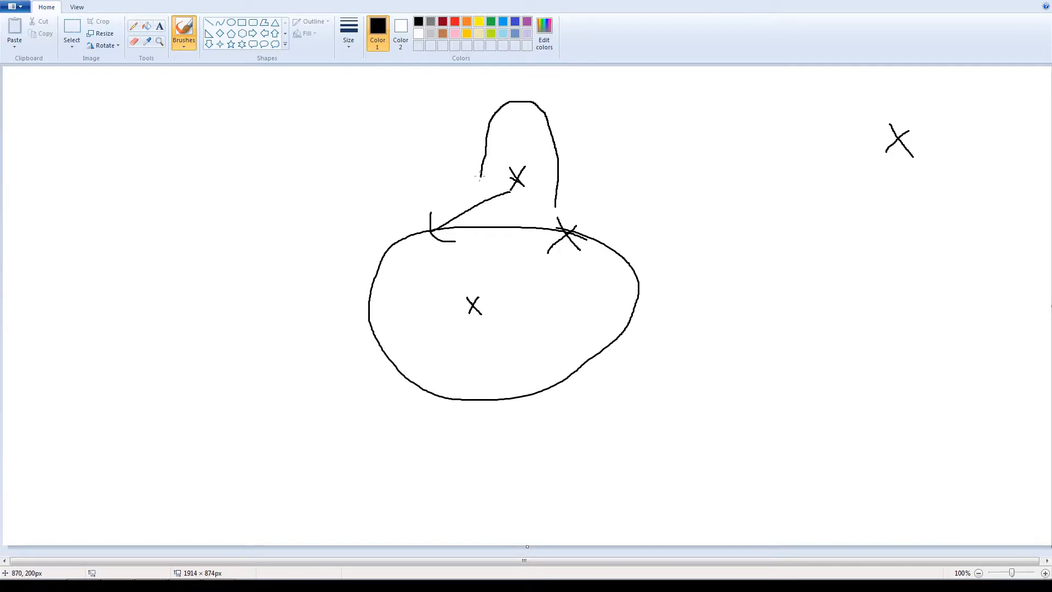
mouse_move(76, 59)
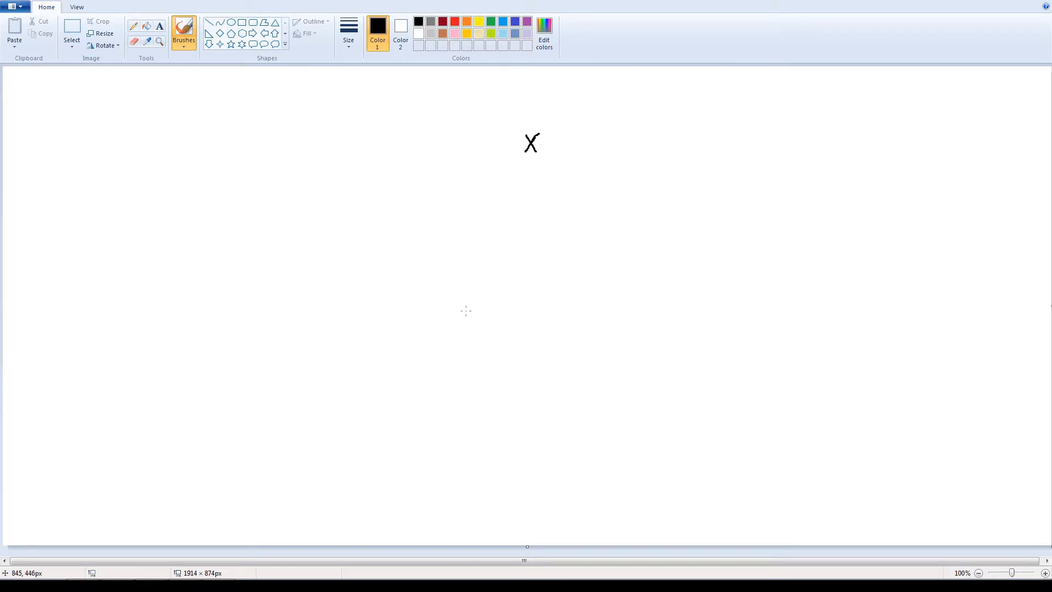
Mark a ship X with a downward arrow and a curving arrow down from the top X.
drag(443, 278, 416, 339)
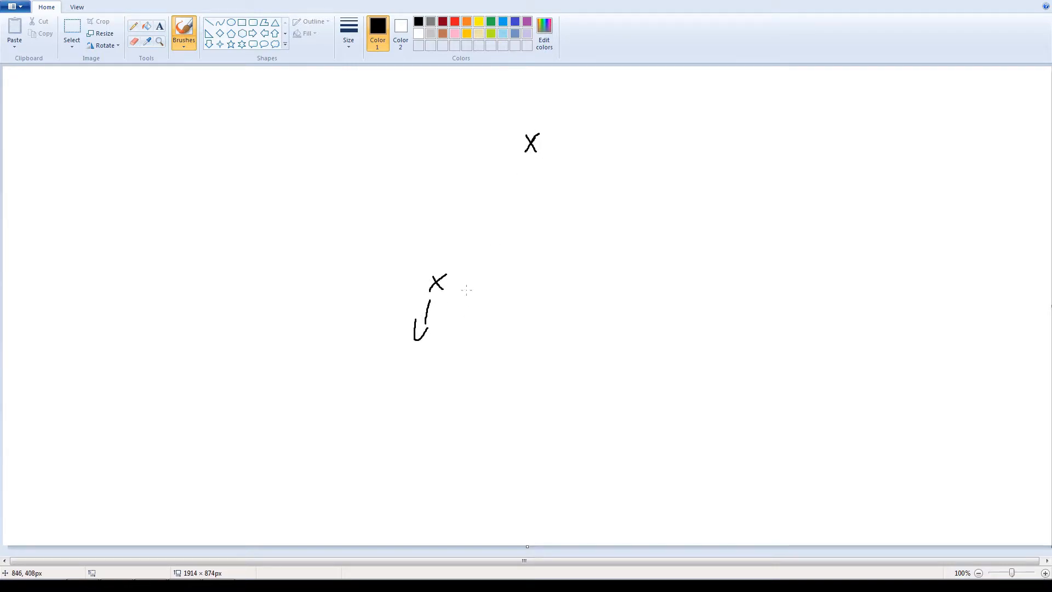
drag(435, 207, 515, 126)
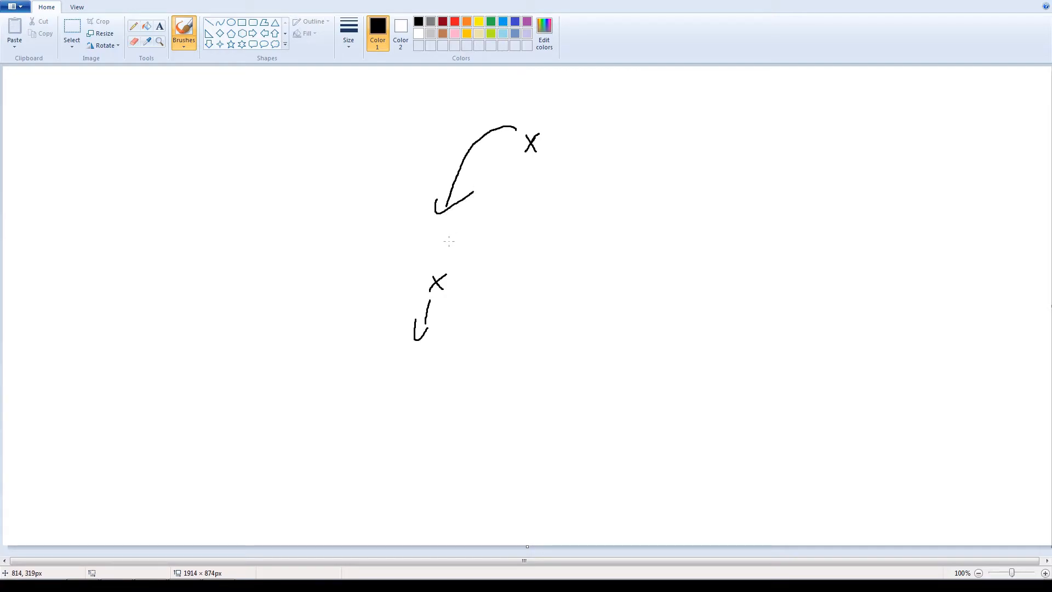
mouse_move(456, 276)
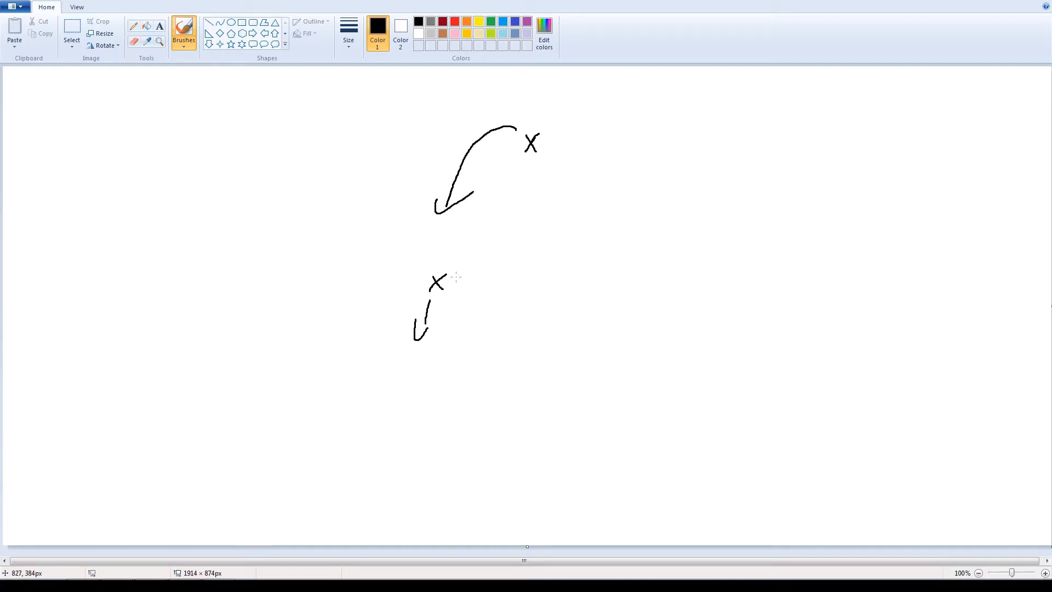
mouse_move(515, 158)
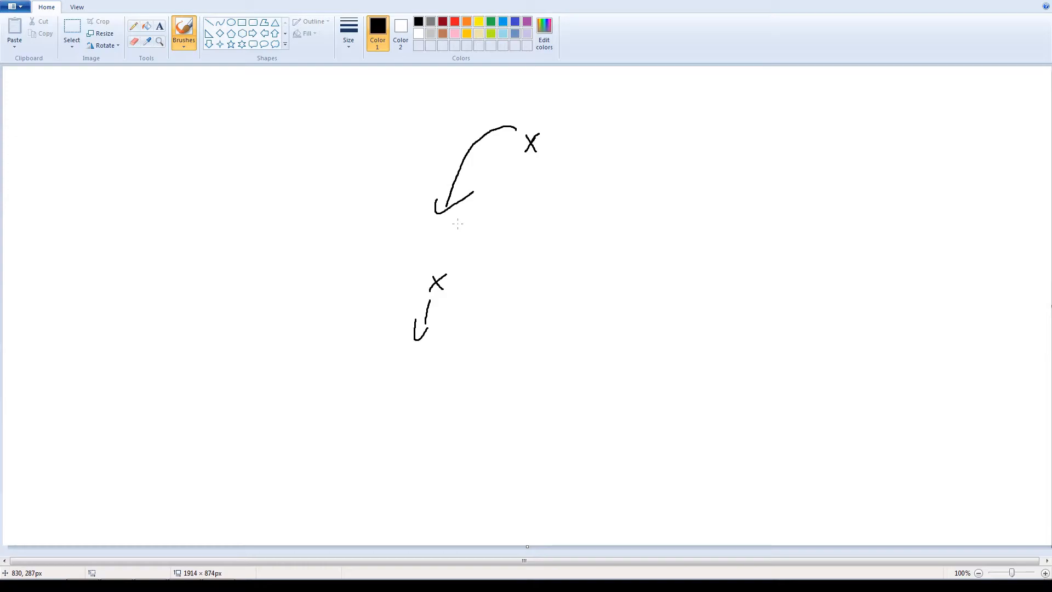
mouse_move(489, 201)
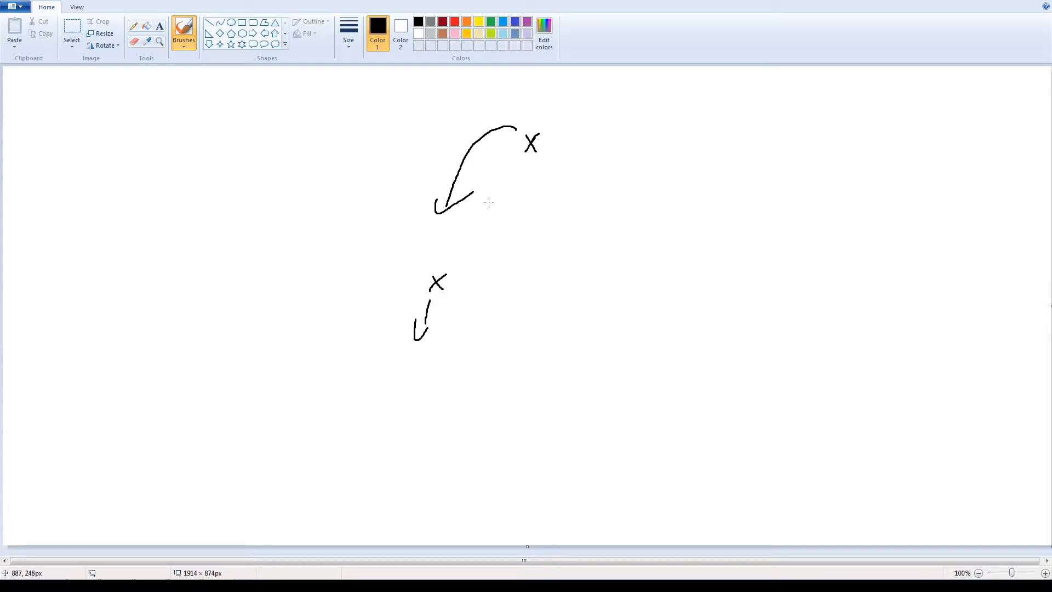
mouse_move(487, 213)
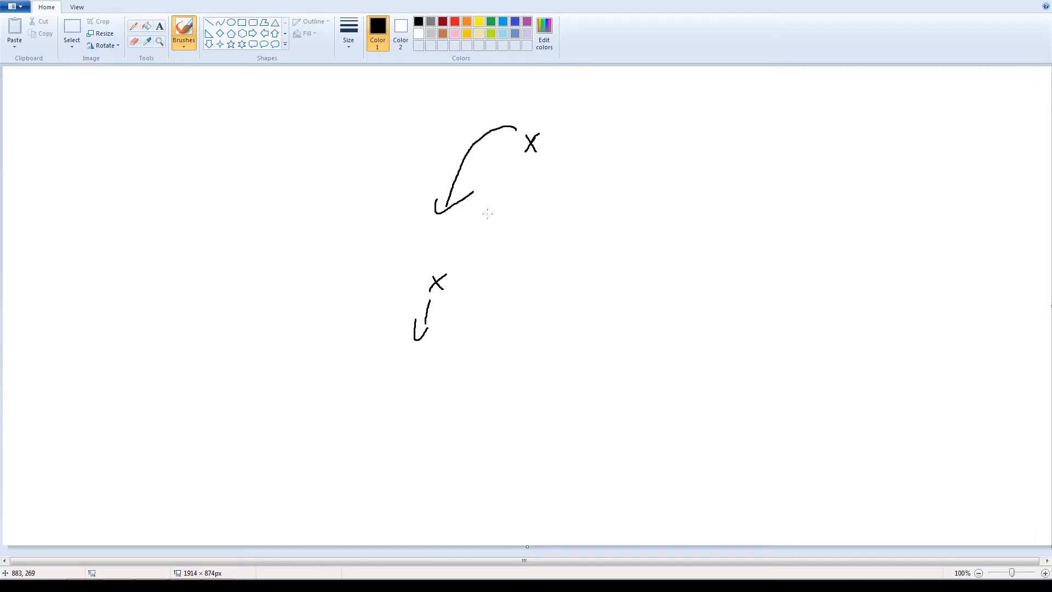
Add an upward arrow beside the curved path and another stroke across the trajectory lines.
drag(424, 133, 422, 231)
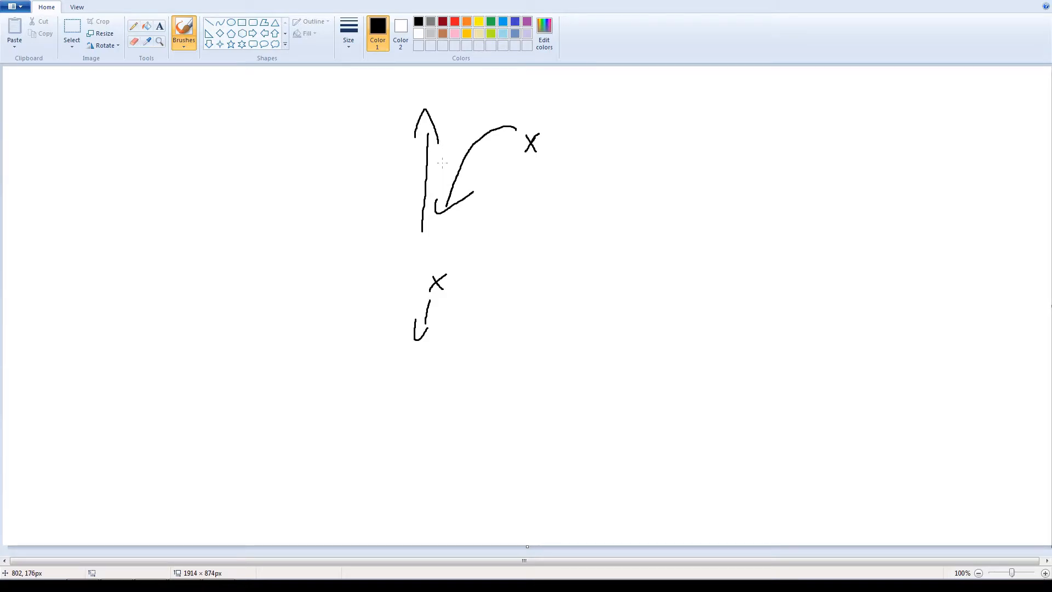
mouse_move(441, 265)
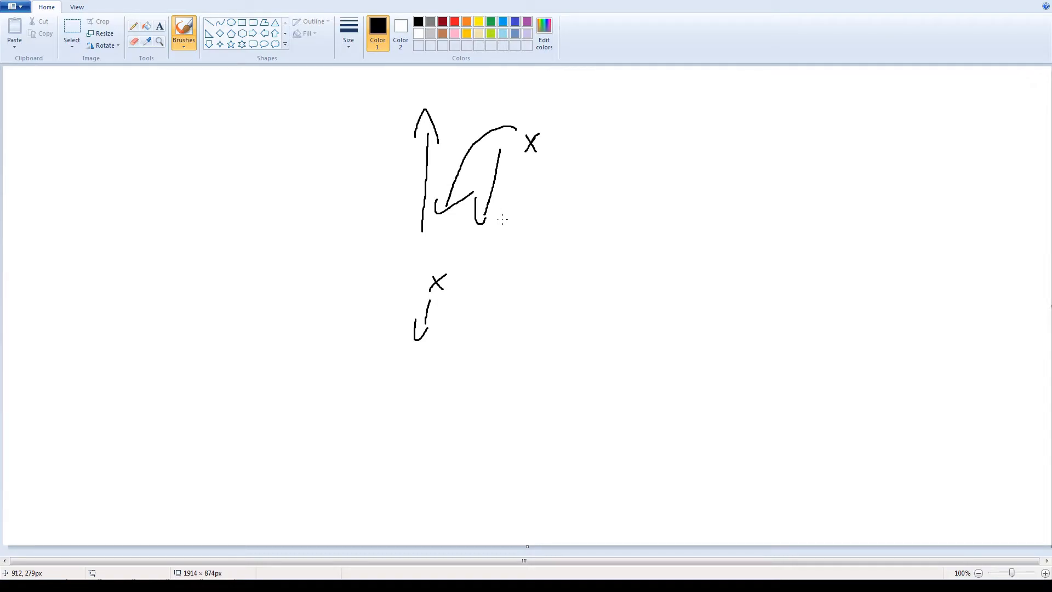
mouse_move(482, 259)
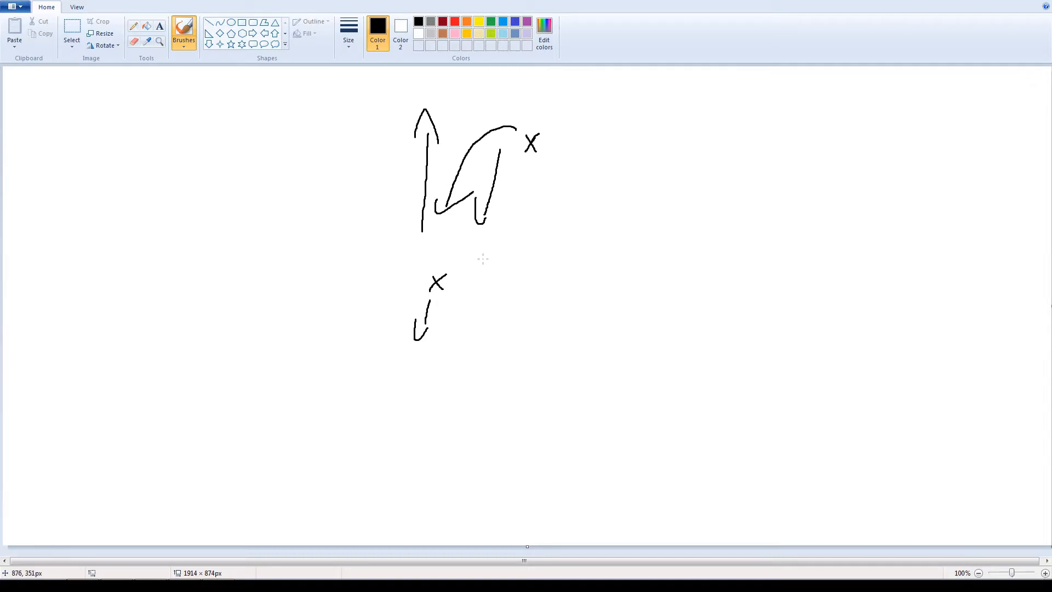
mouse_move(453, 297)
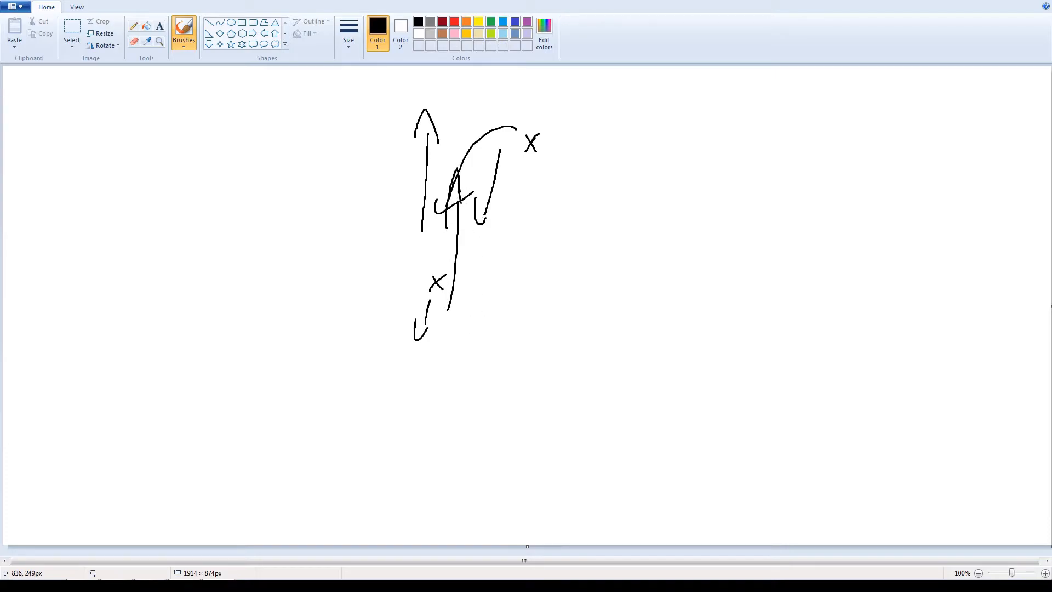
drag(456, 196, 470, 249)
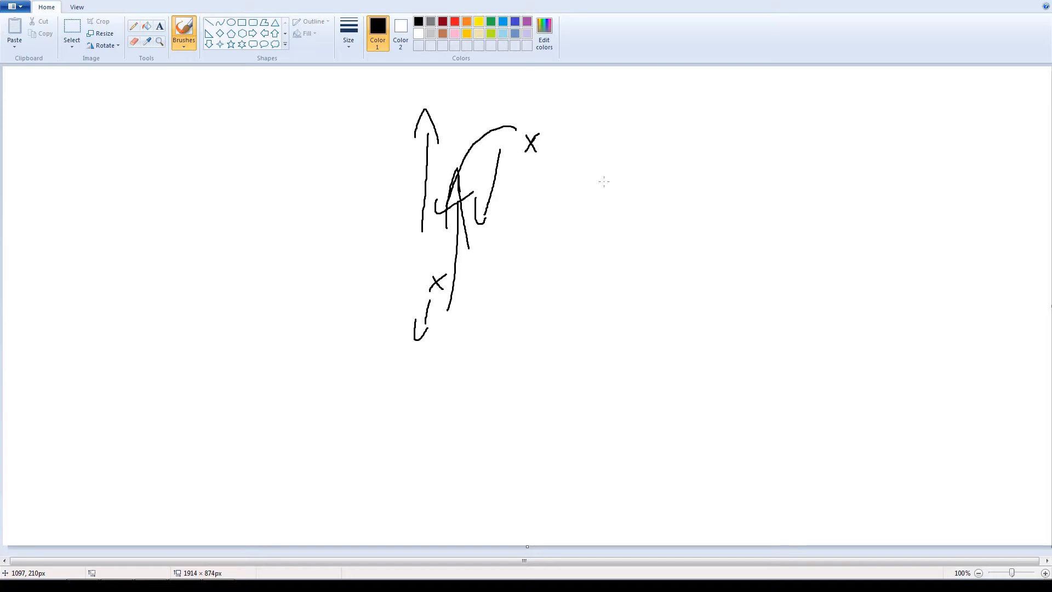
mouse_move(567, 269)
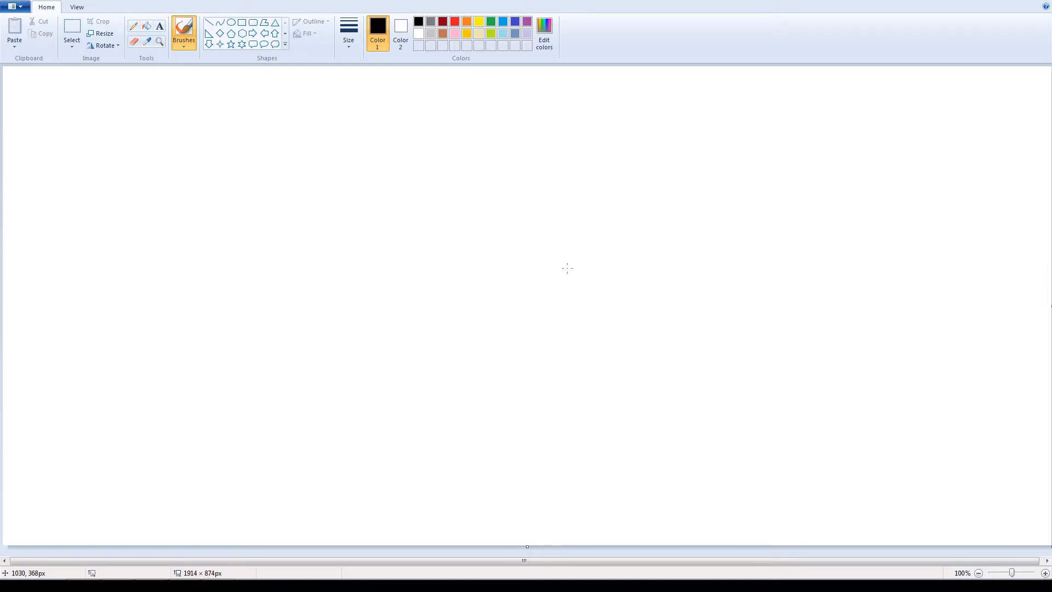
mouse_move(692, 238)
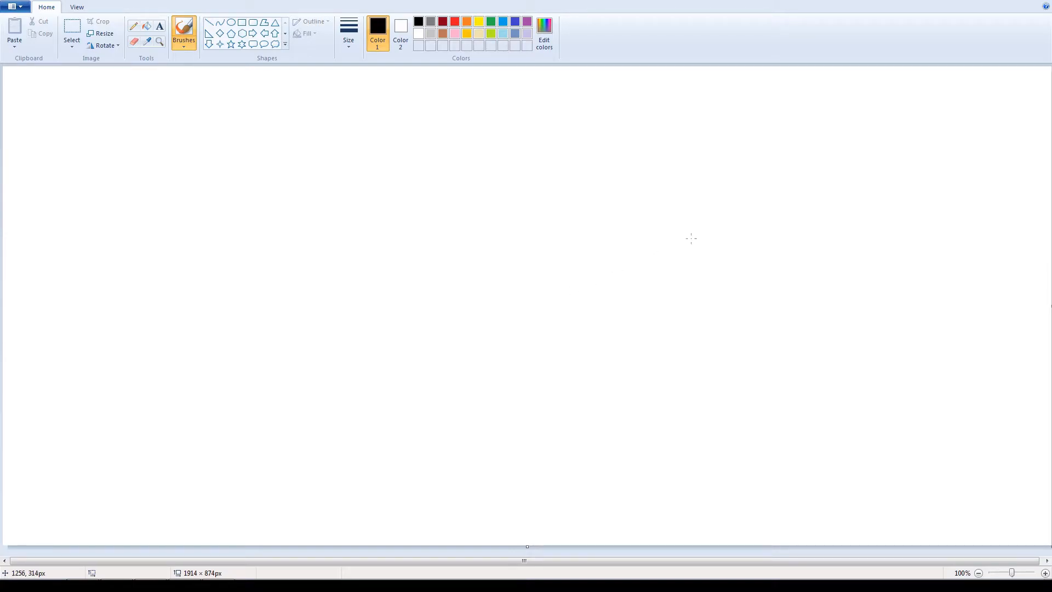
mouse_move(682, 241)
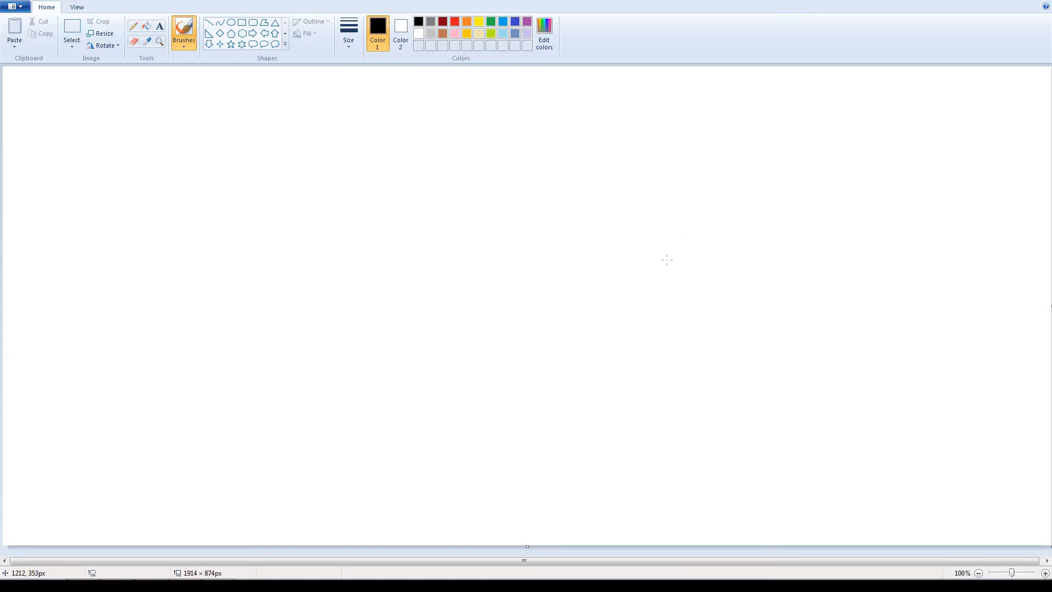
mouse_move(629, 289)
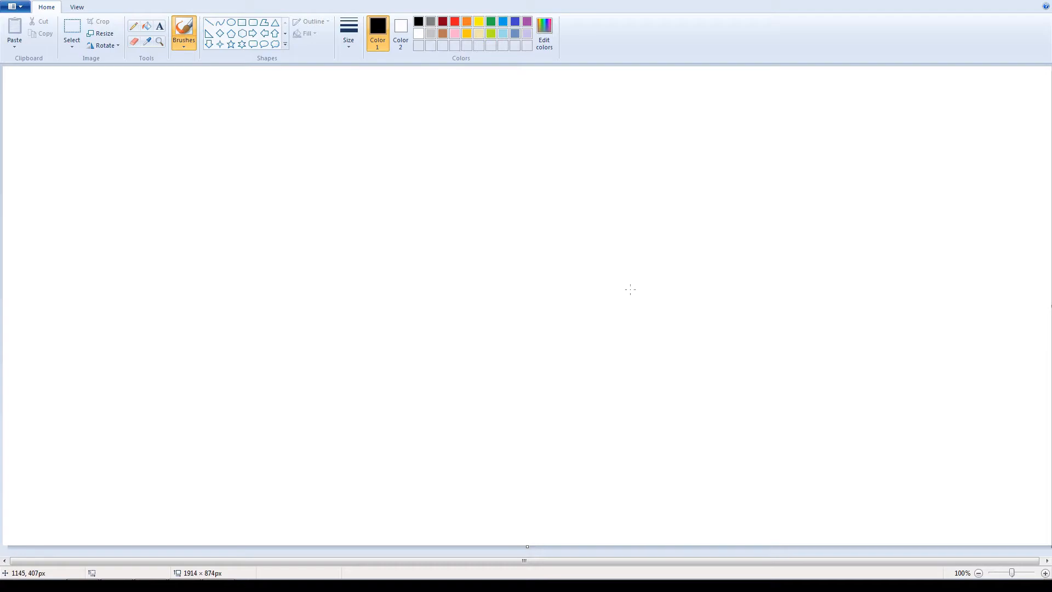
mouse_move(594, 169)
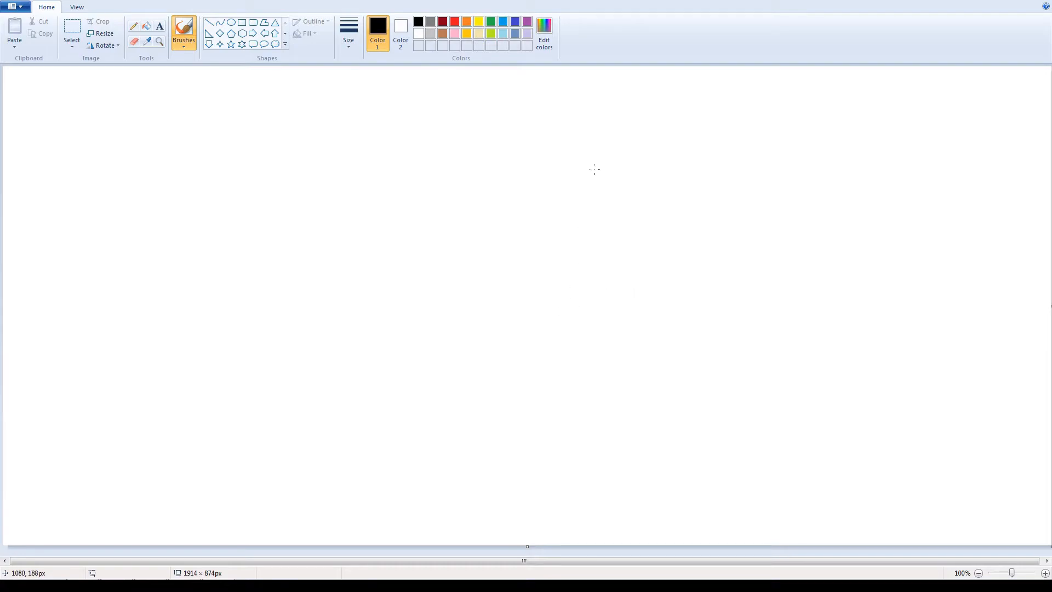
mouse_move(449, 423)
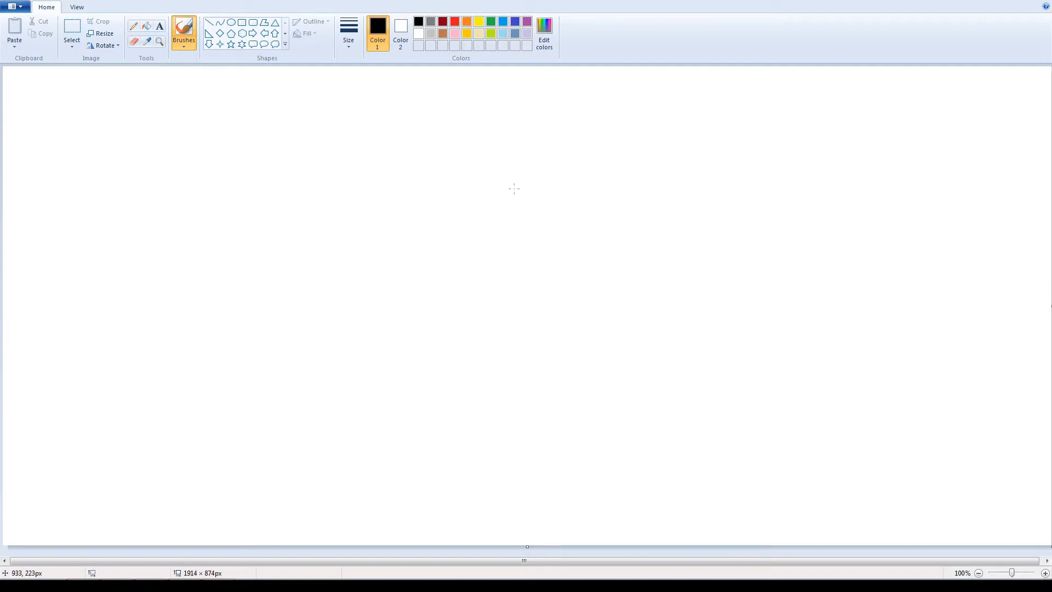
mouse_move(609, 198)
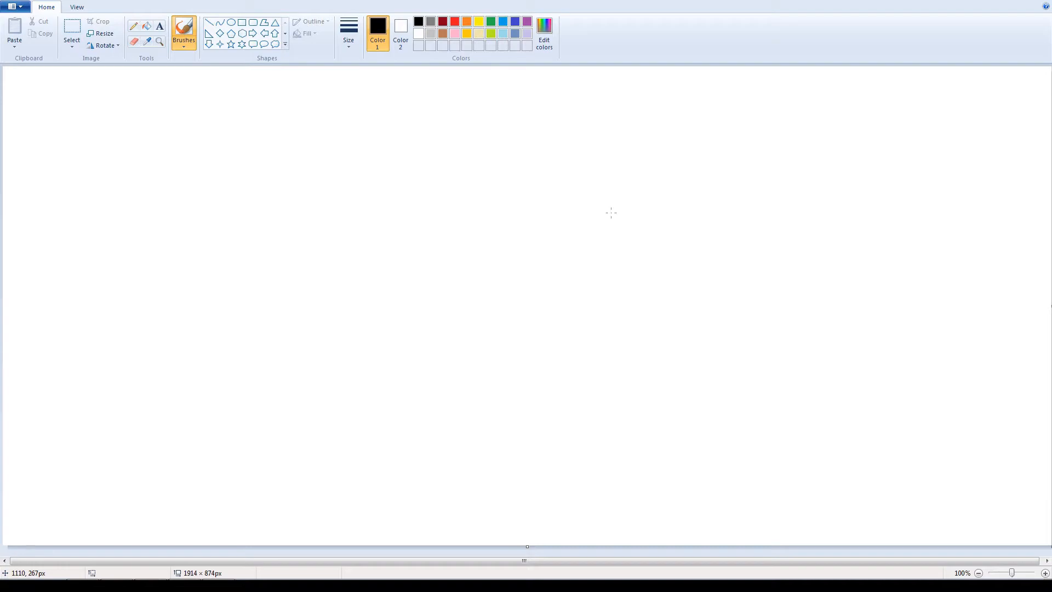
mouse_move(704, 231)
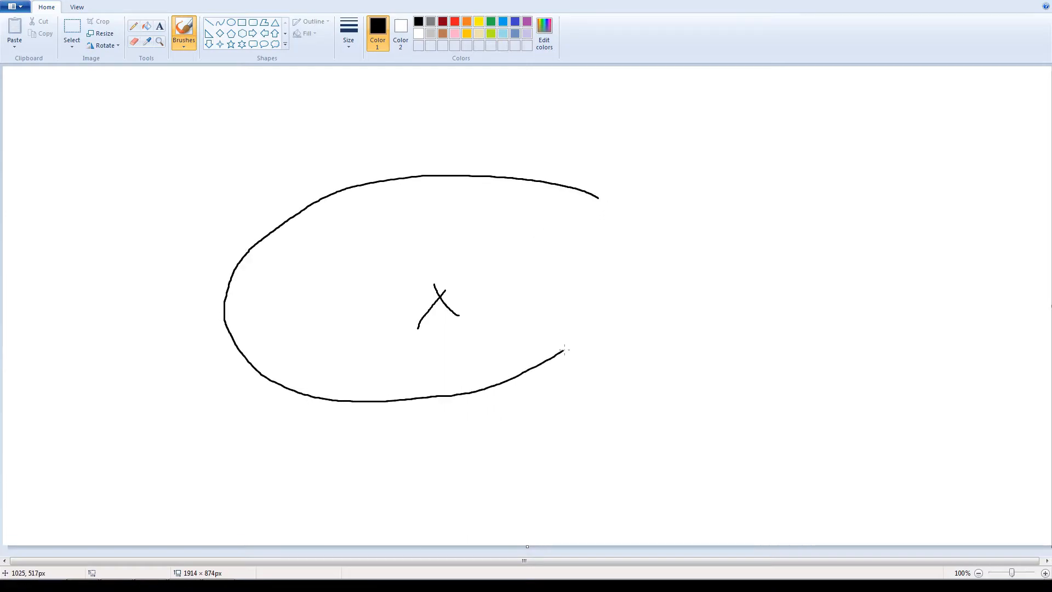
Close the orbit loop on its right side and add a second curved burn arrow above it.
drag(563, 351, 590, 161)
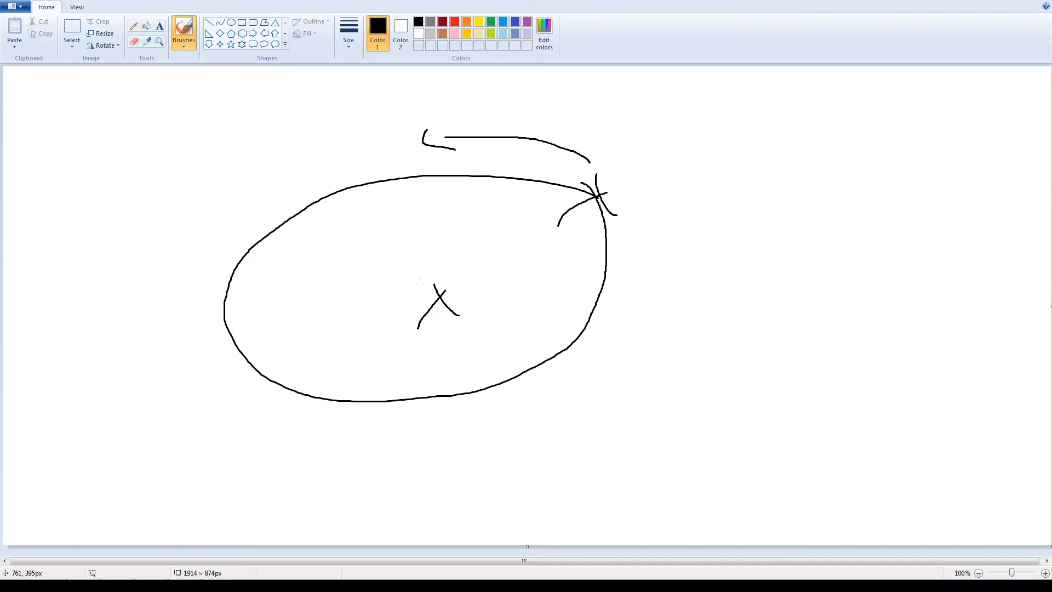
mouse_move(603, 190)
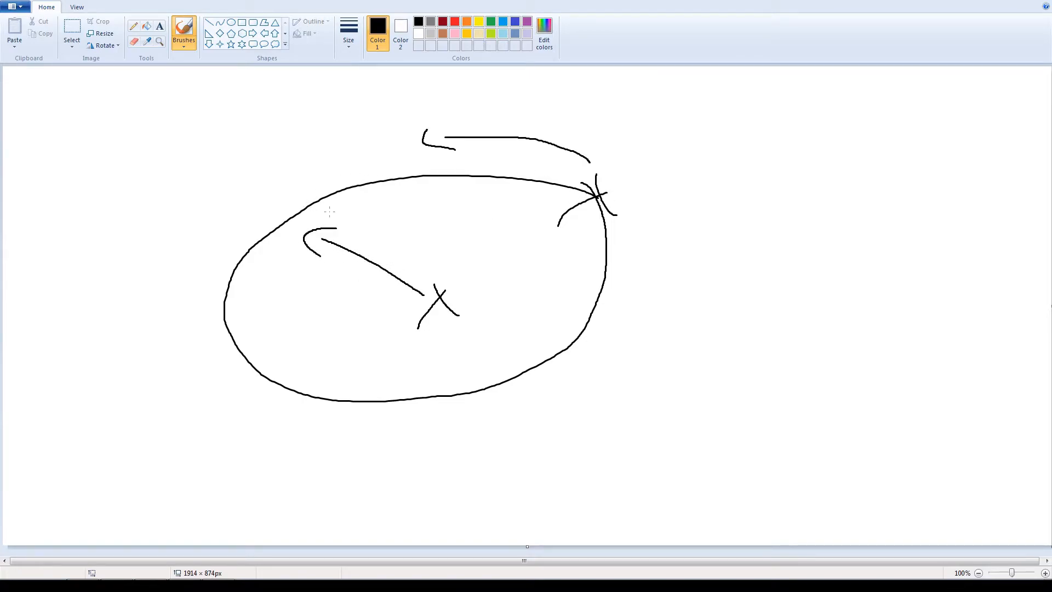
mouse_move(452, 233)
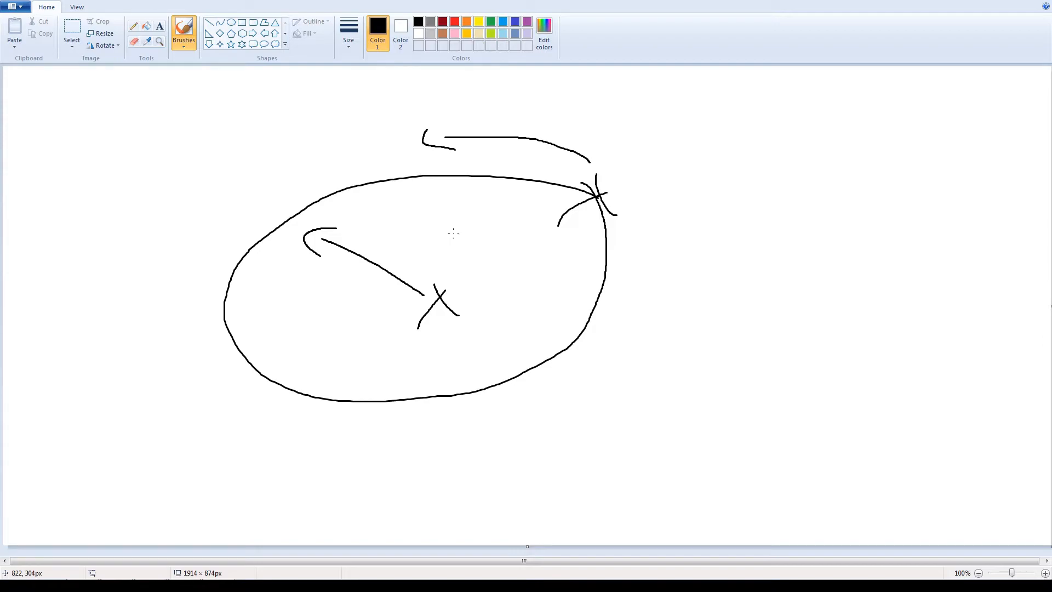
mouse_move(437, 245)
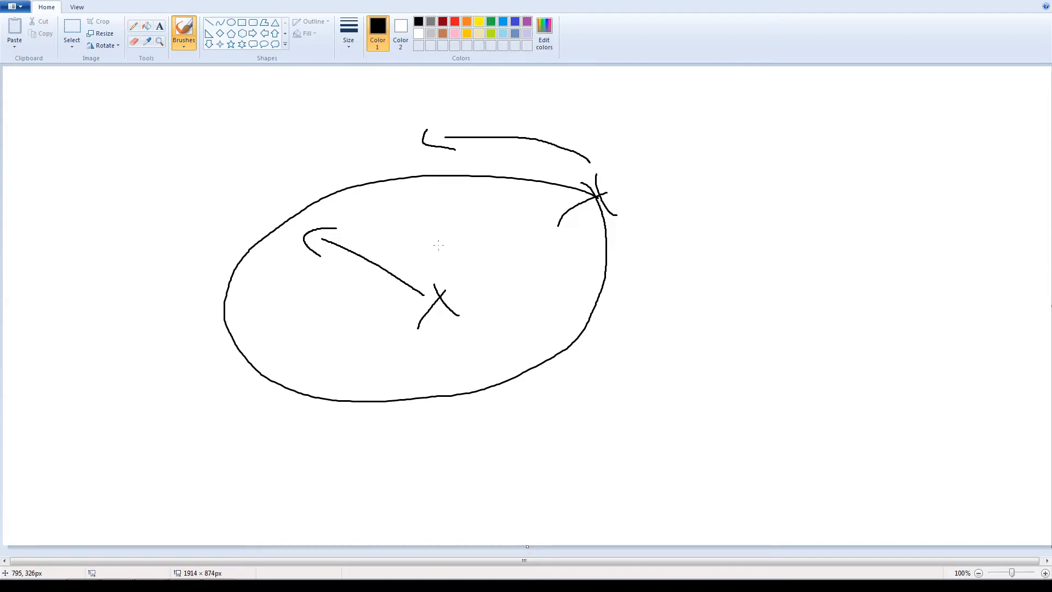
mouse_move(436, 247)
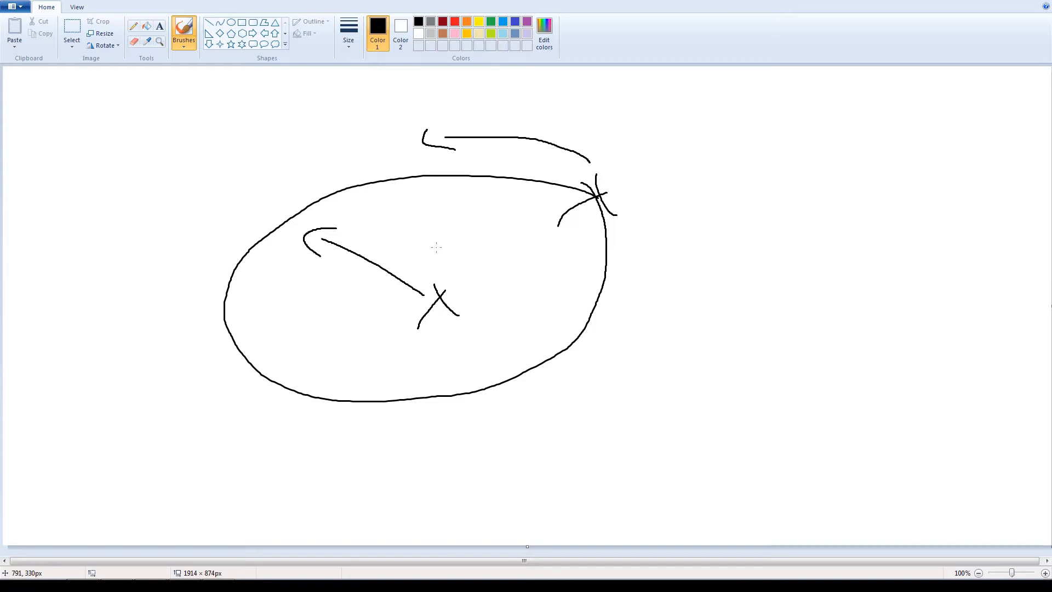
mouse_move(377, 238)
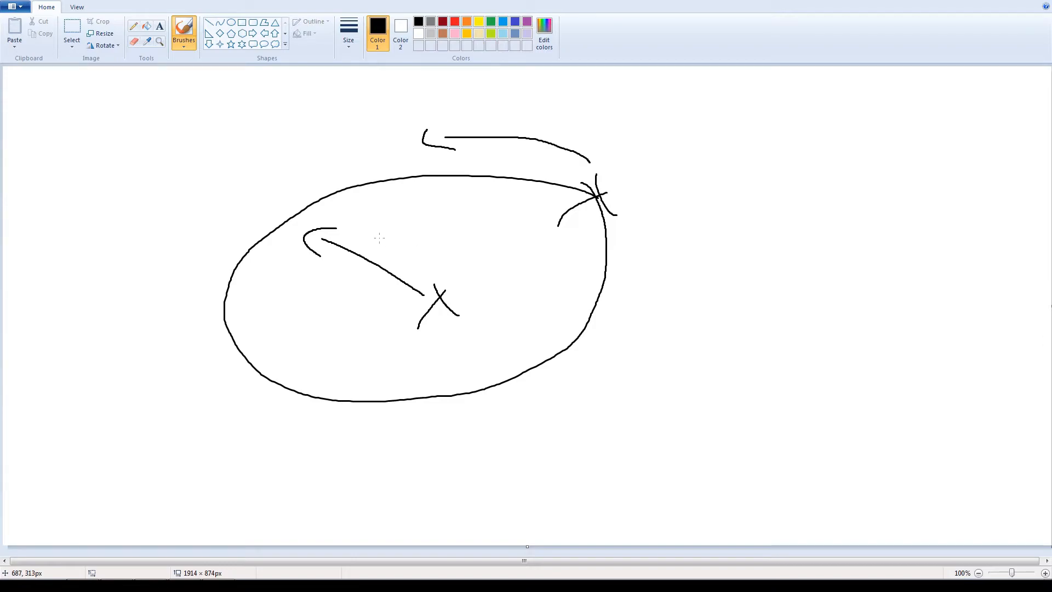
mouse_move(413, 219)
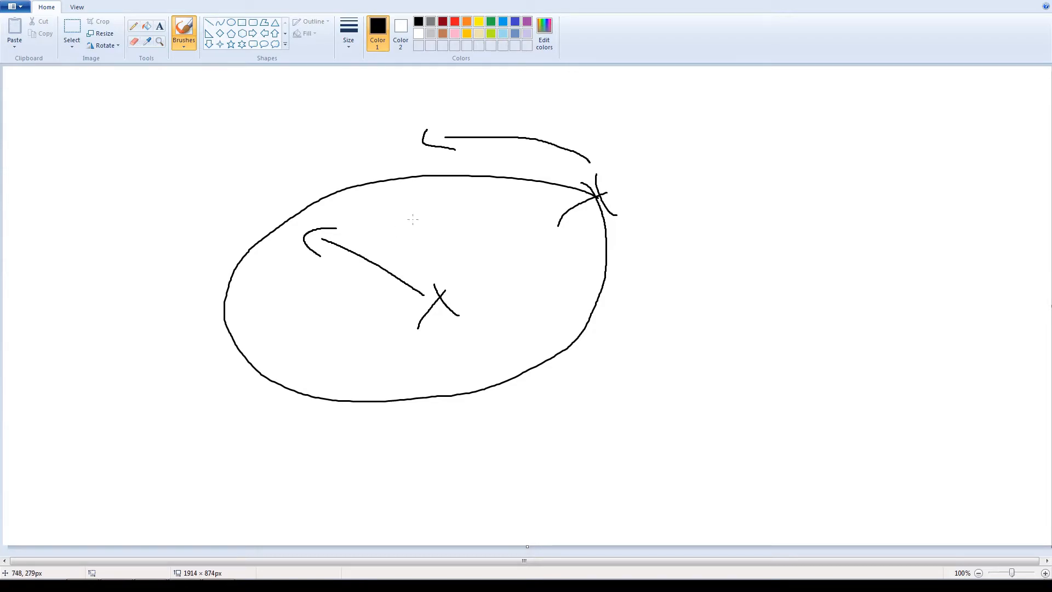
drag(433, 165, 591, 164)
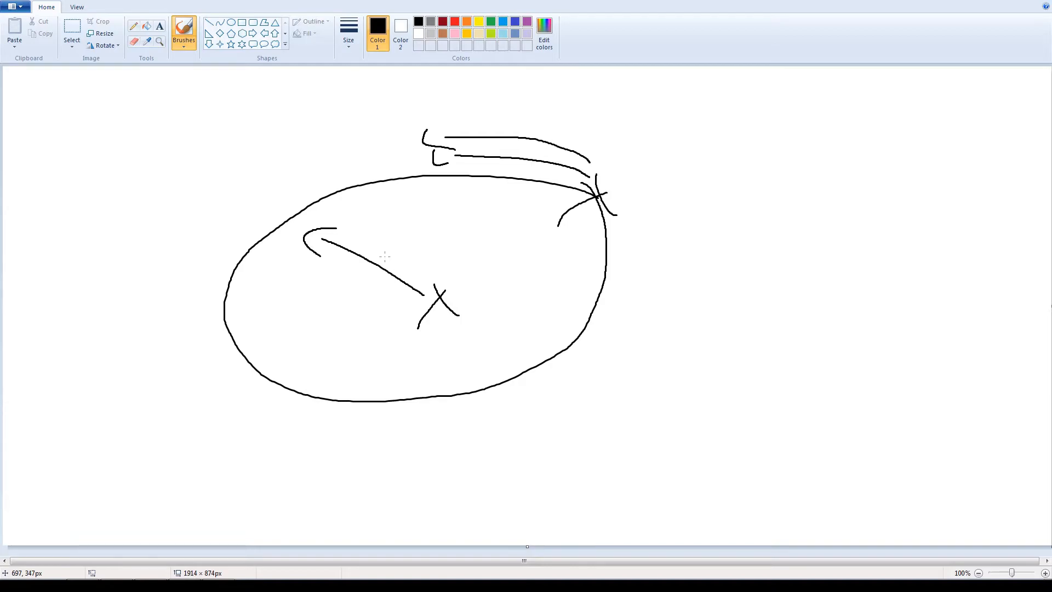
mouse_move(355, 244)
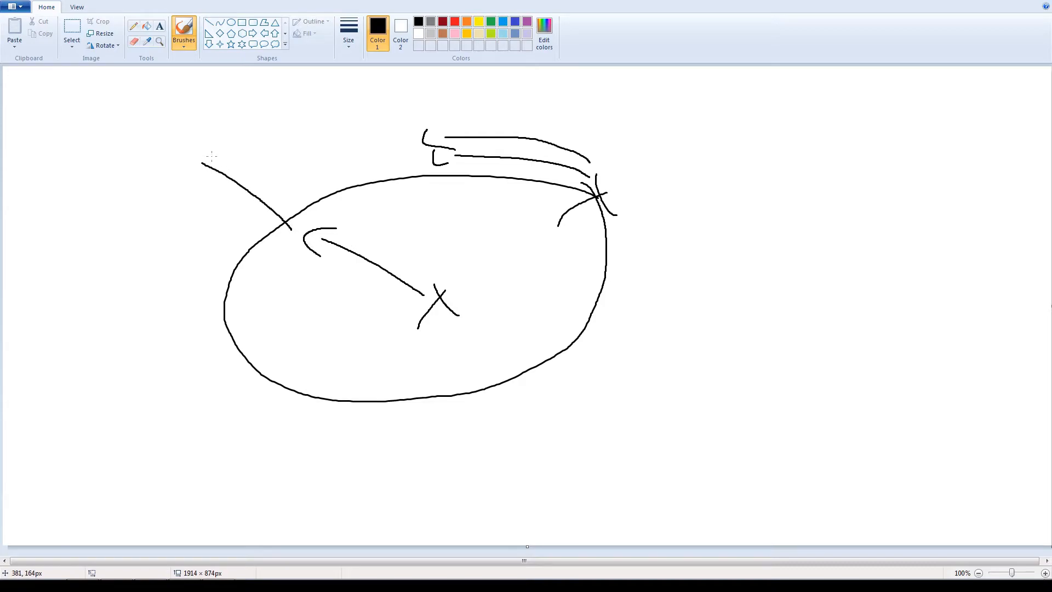
Draw a wider outer orbit around the ellipse's left side and along the bottom.
drag(208, 158, 405, 417)
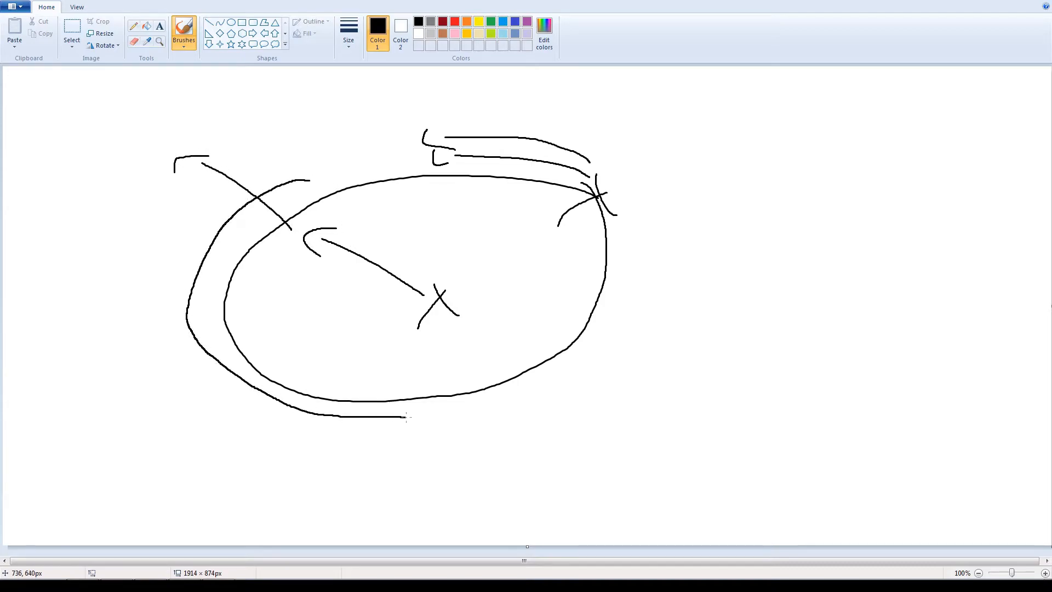
drag(406, 418, 506, 413)
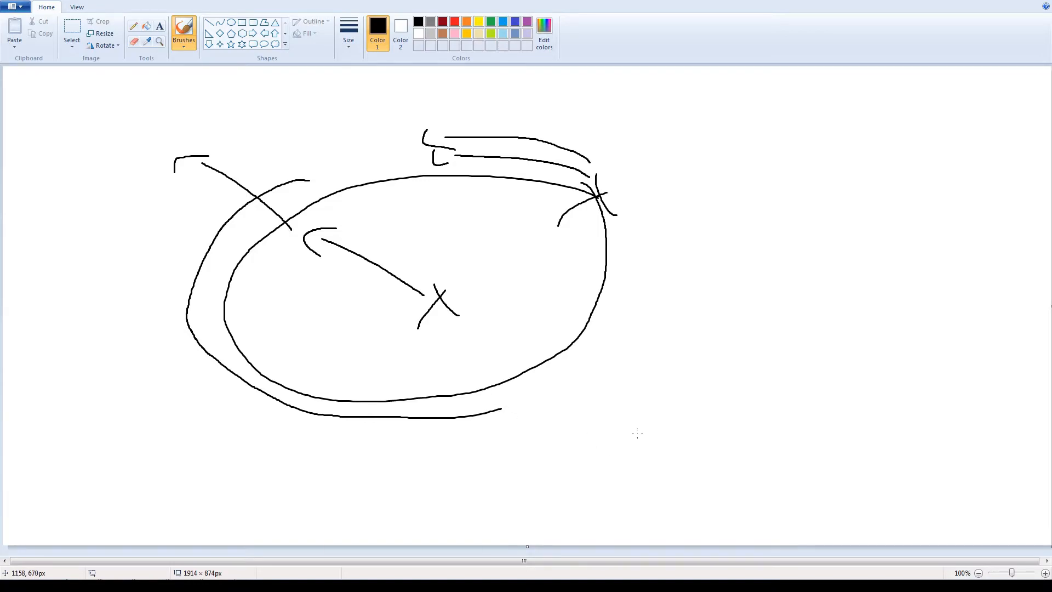
mouse_move(507, 408)
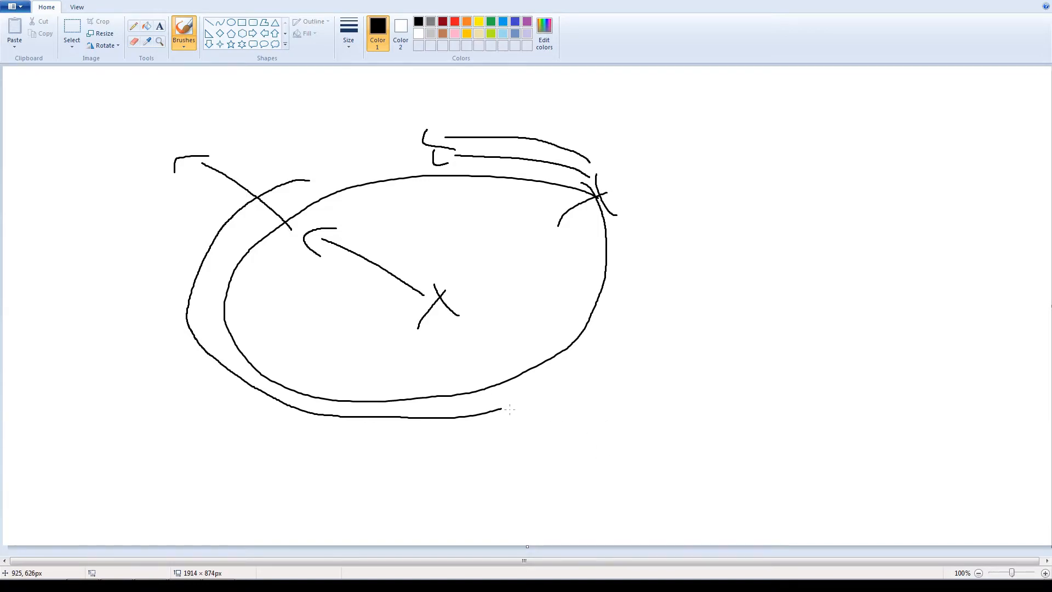
Draw a line from the centre down to the outer orbit and scribble loops over the sketch.
drag(430, 258, 504, 408)
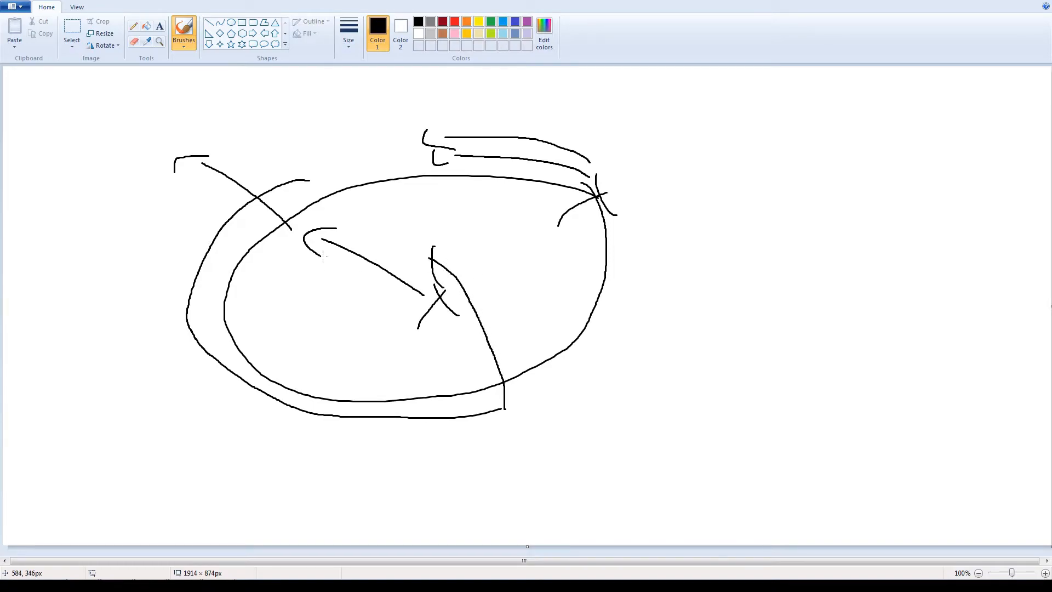
drag(177, 107, 279, 181)
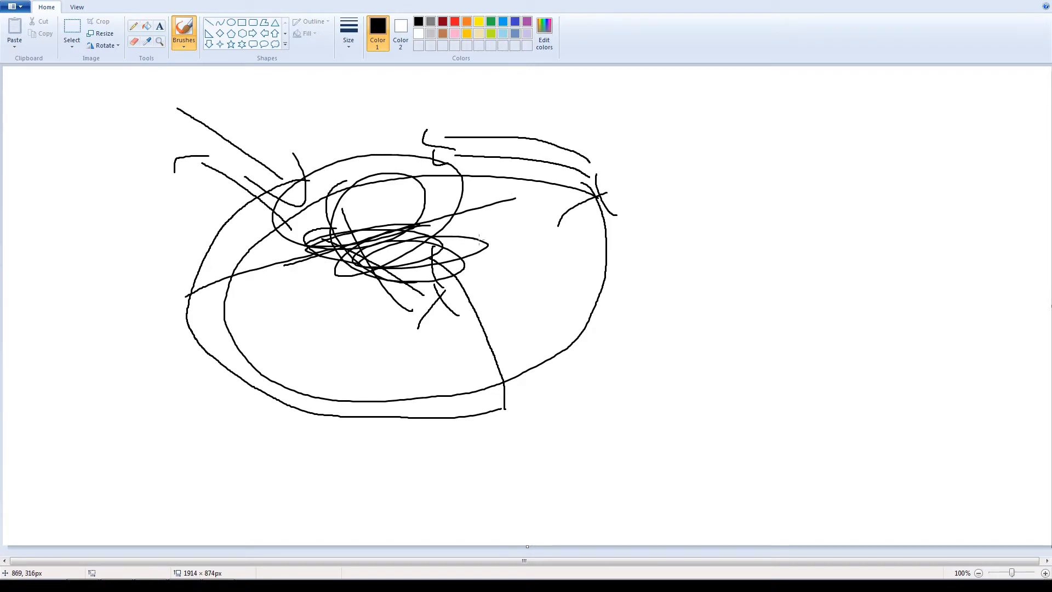
mouse_move(549, 235)
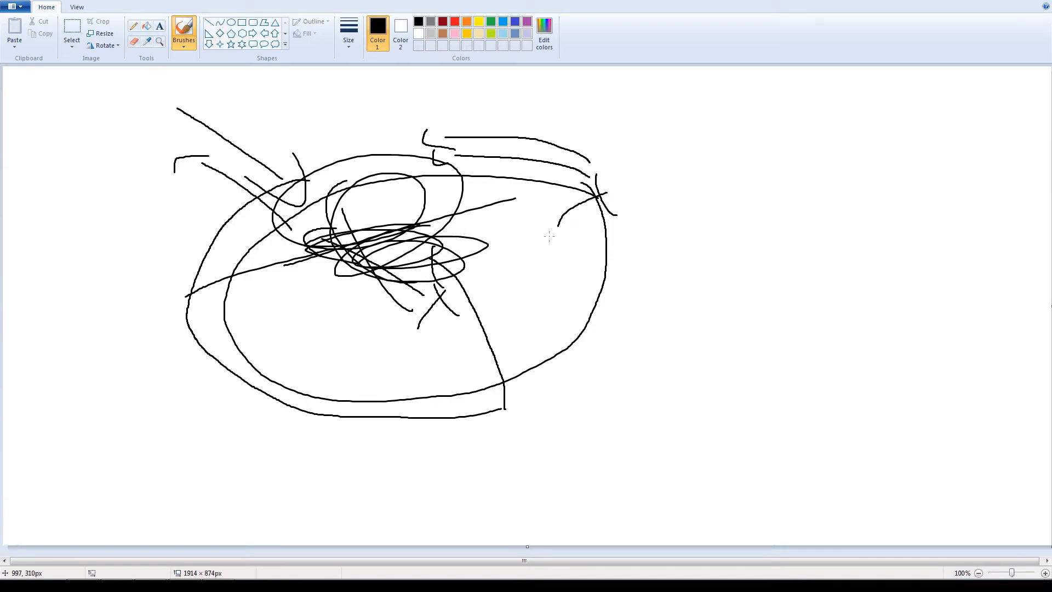
mouse_move(610, 262)
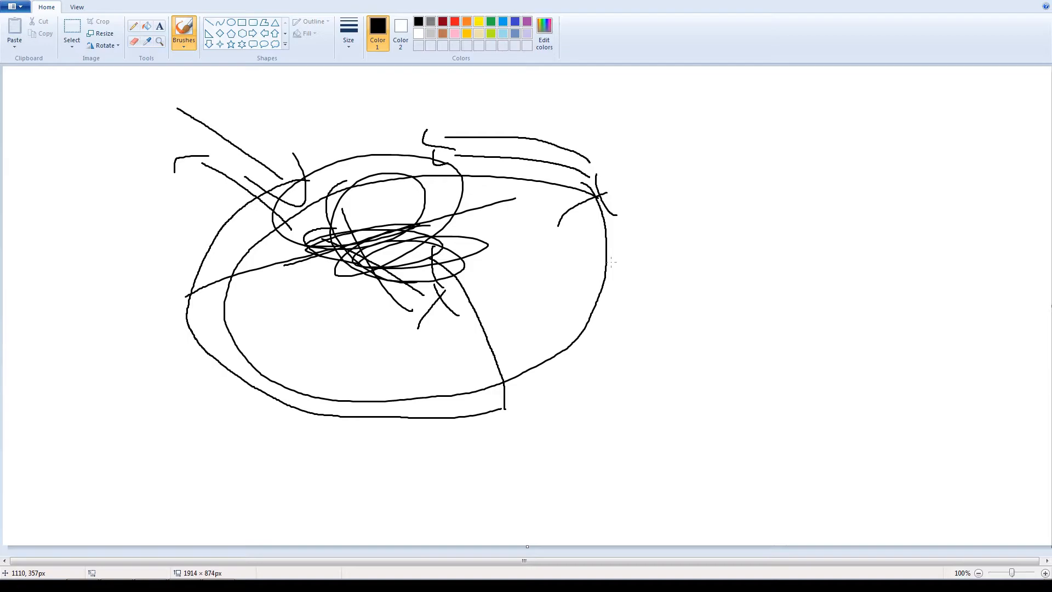
mouse_move(624, 259)
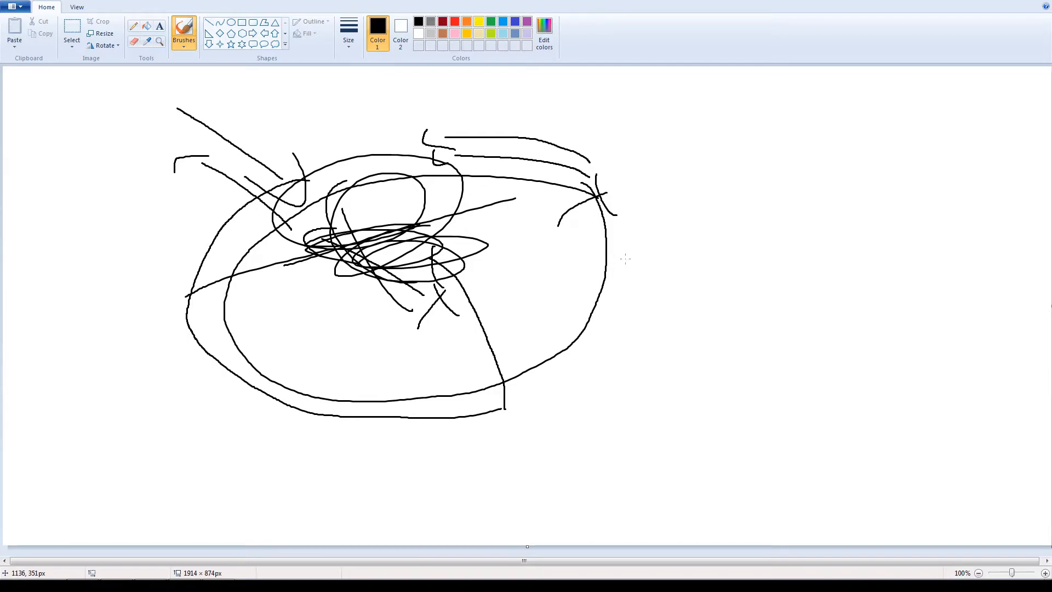
mouse_move(624, 259)
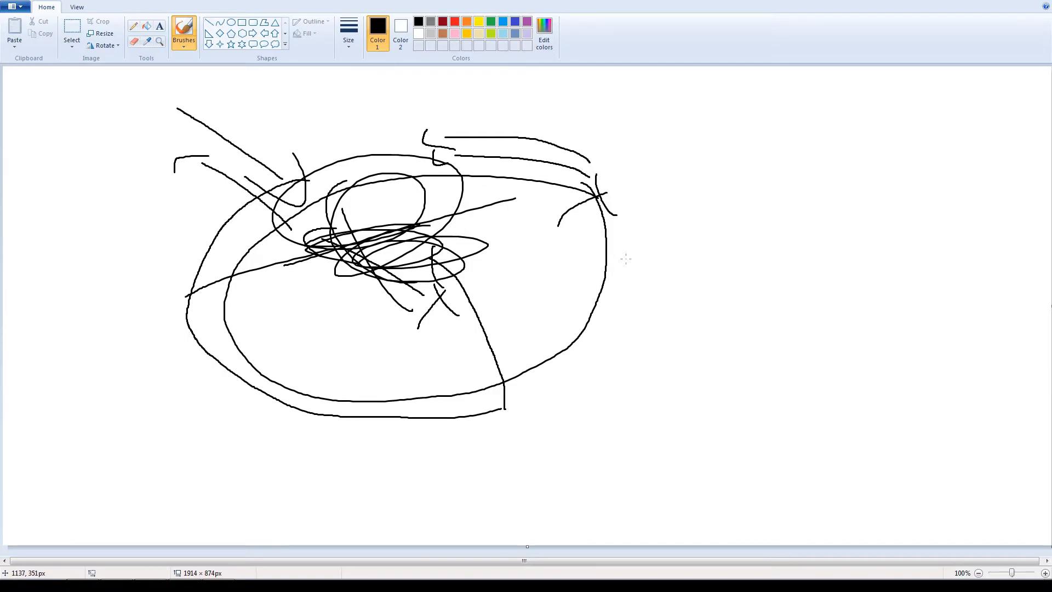
mouse_move(642, 250)
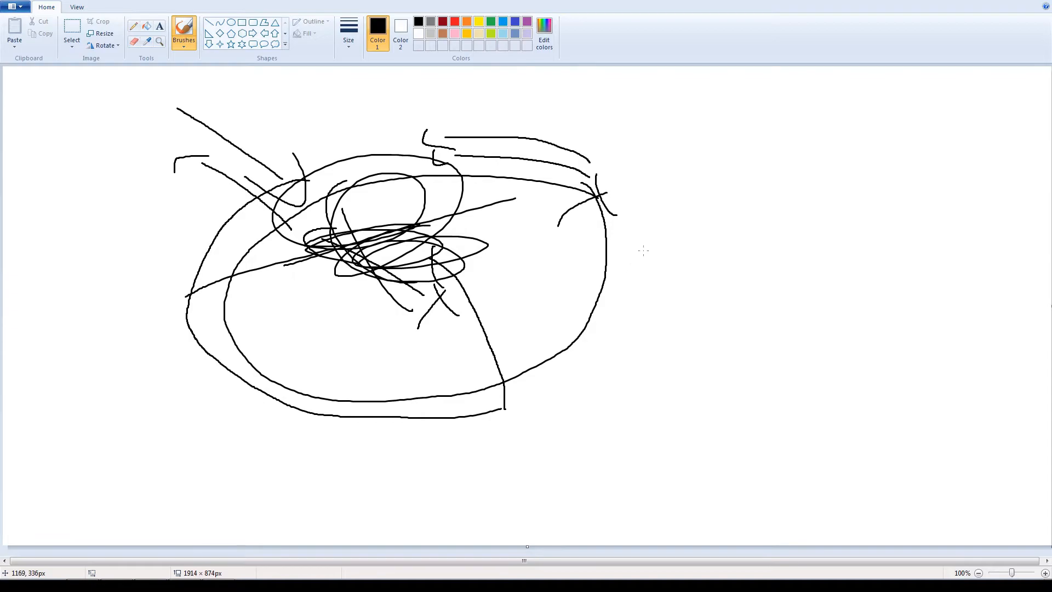
mouse_move(644, 249)
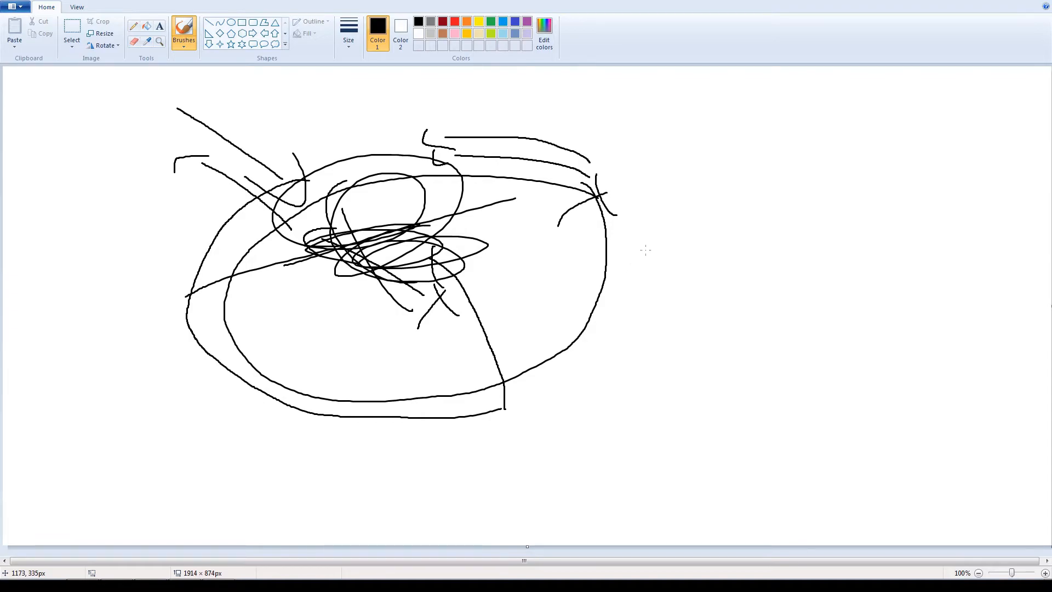